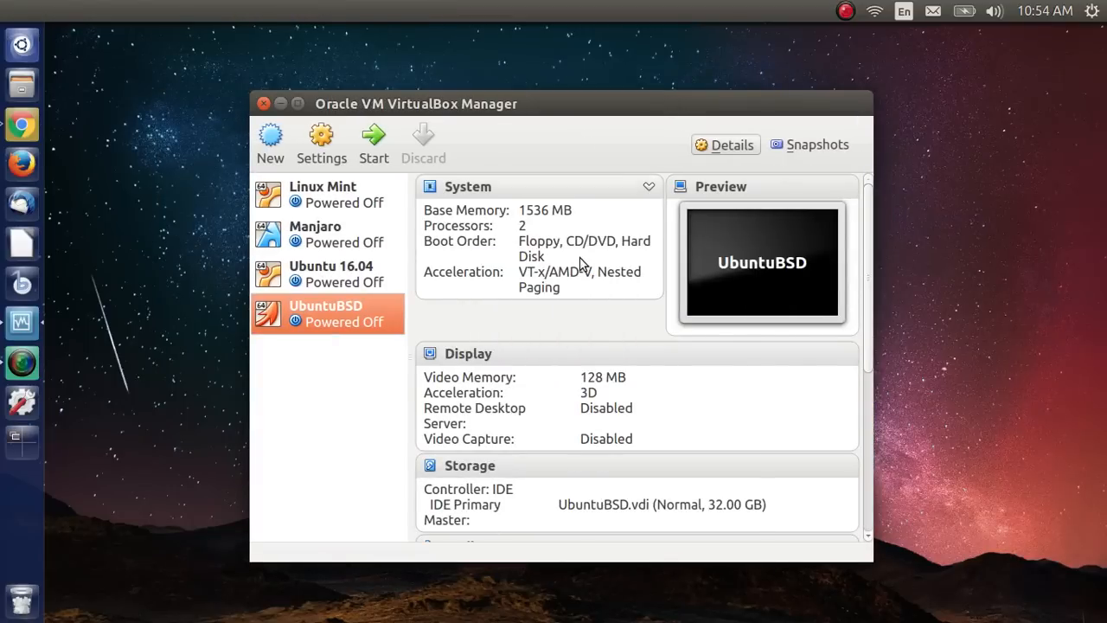
{"action": "mouse_move", "coordinate": [423, 139]}
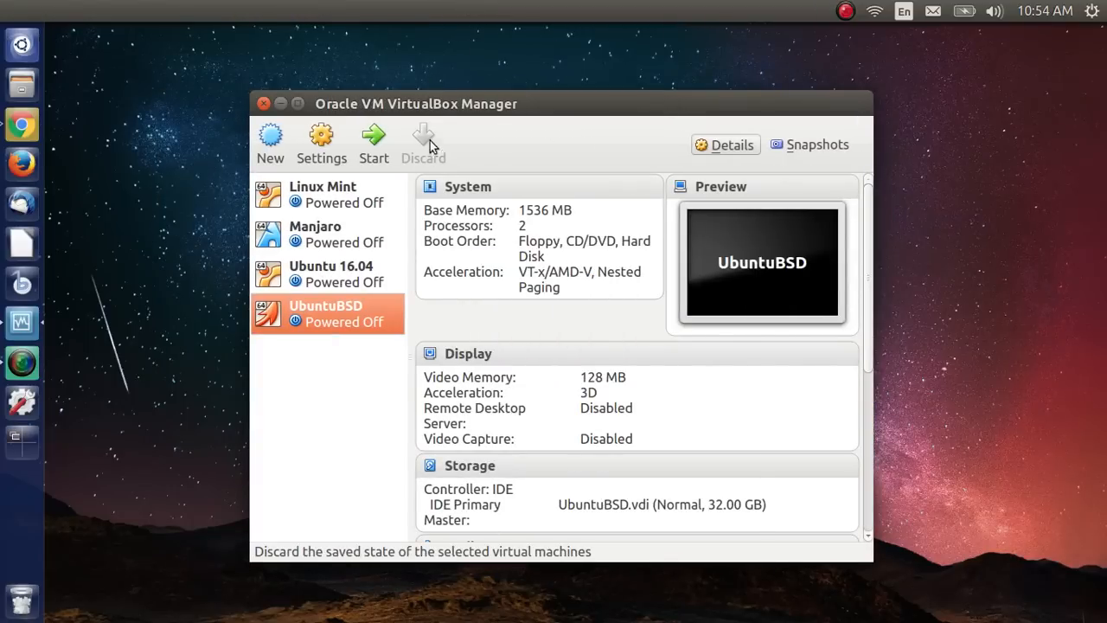
{"action": "mouse_move", "coordinate": [373, 138]}
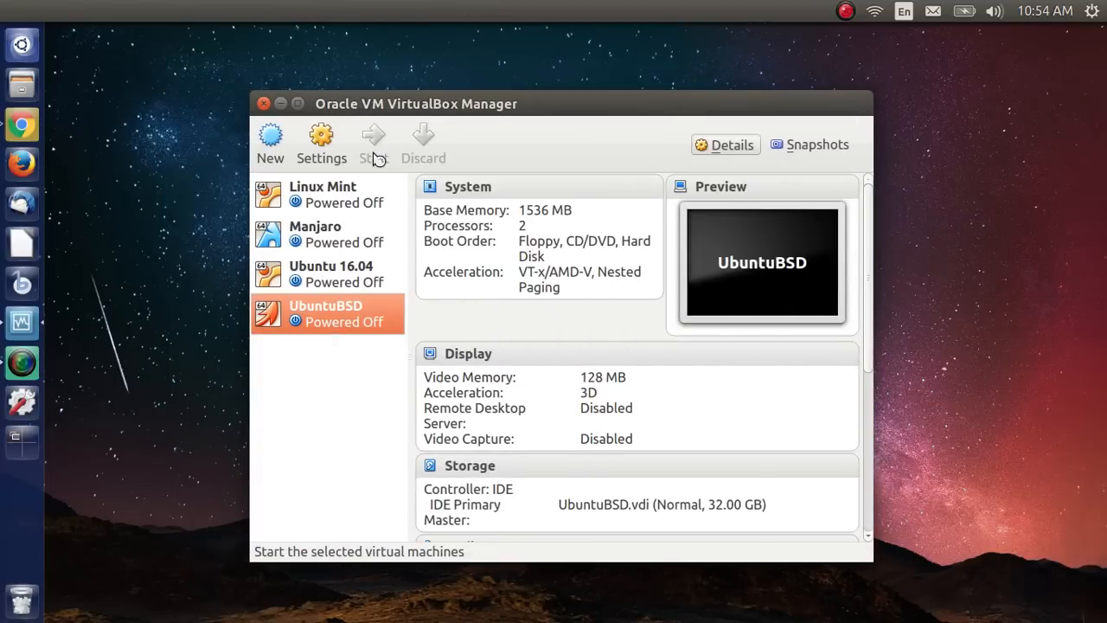
Step: Start the UbuntuBSD virtual machine from the VirtualBox Manager toolbar
{"action": "left_click", "coordinate": [373, 139]}
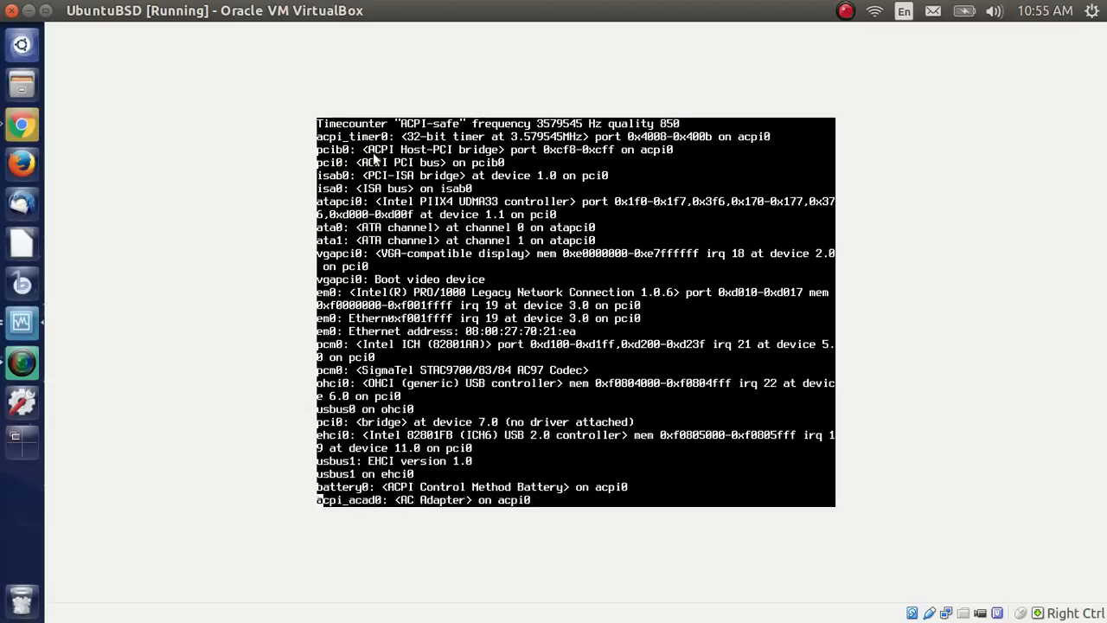
Step: Scroll through the kernel boot messages until the graphical login screen appears
{"action": "scroll", "scroll_direction": "down", "scroll_amount": 3}
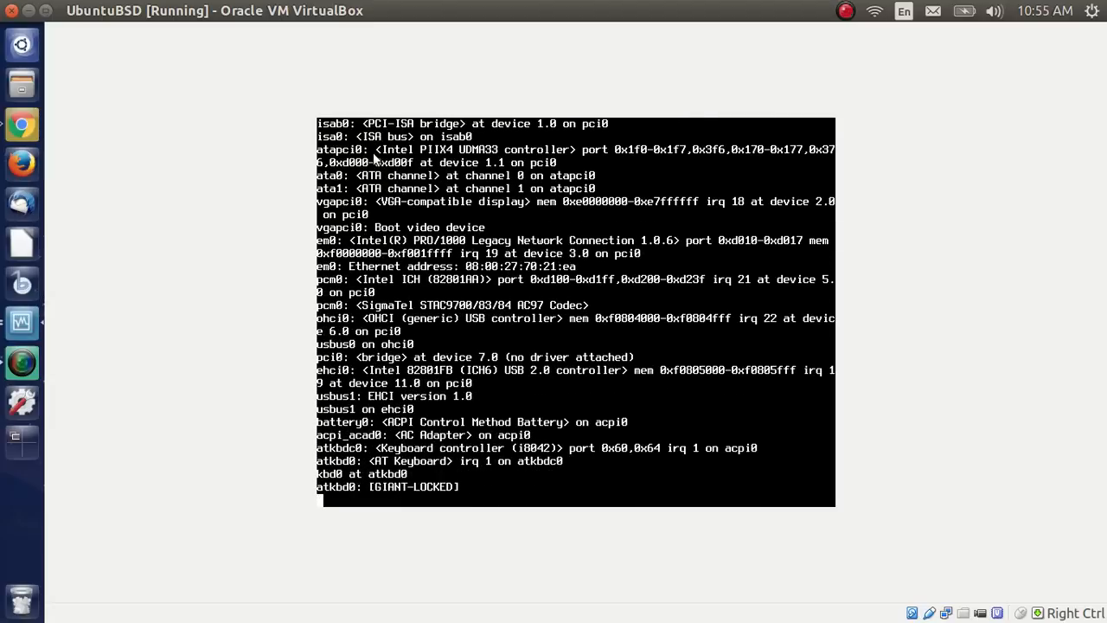
{"action": "scroll", "scroll_direction": "down", "scroll_amount": 3}
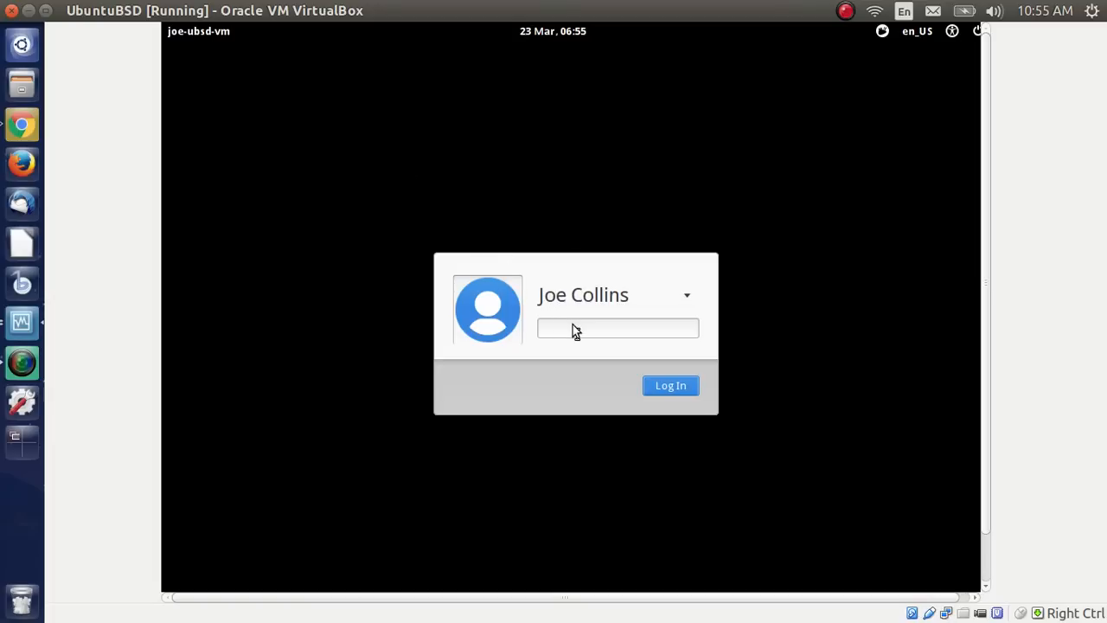
Step: Enter the account password at the login screen and submit it with Log In
{"action": "type", "text": "•"}
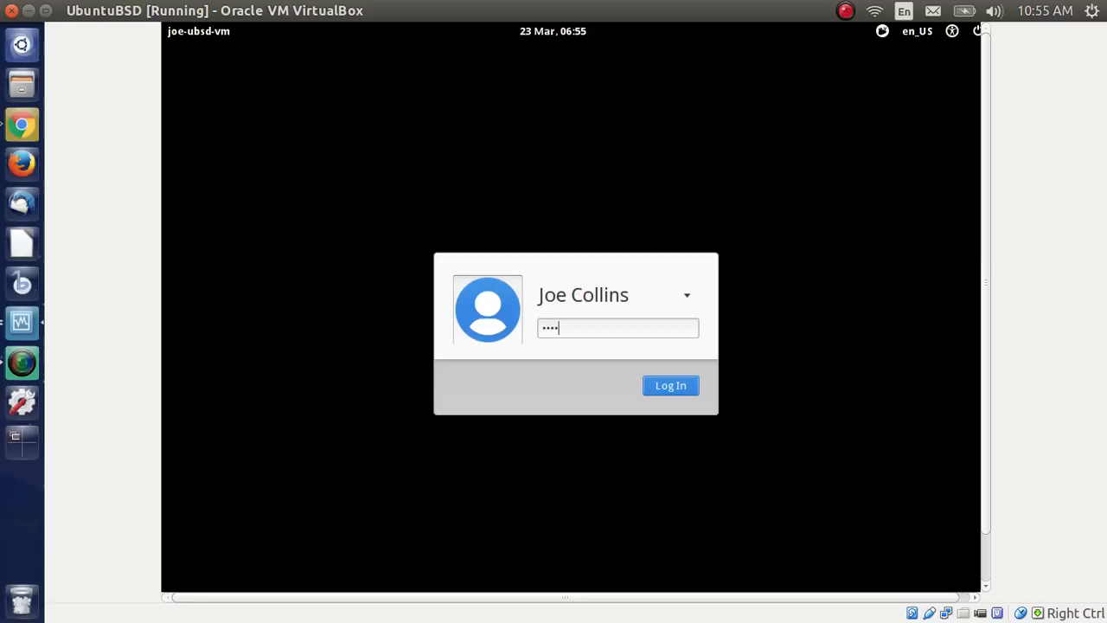
{"action": "type", "text": "password"}
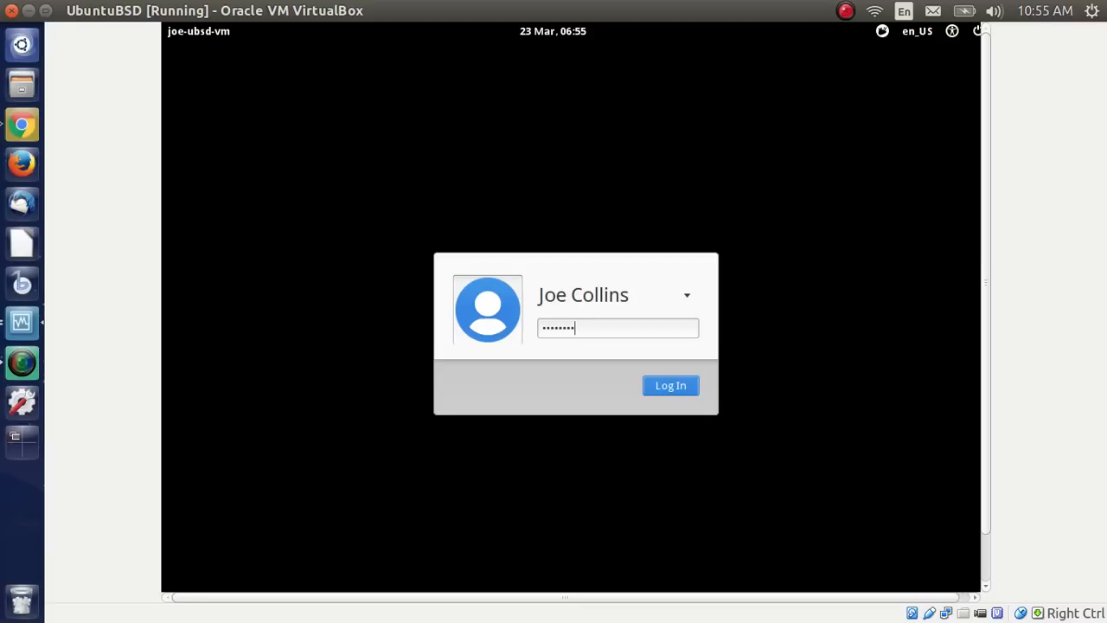
{"action": "left_click", "coordinate": [670, 385]}
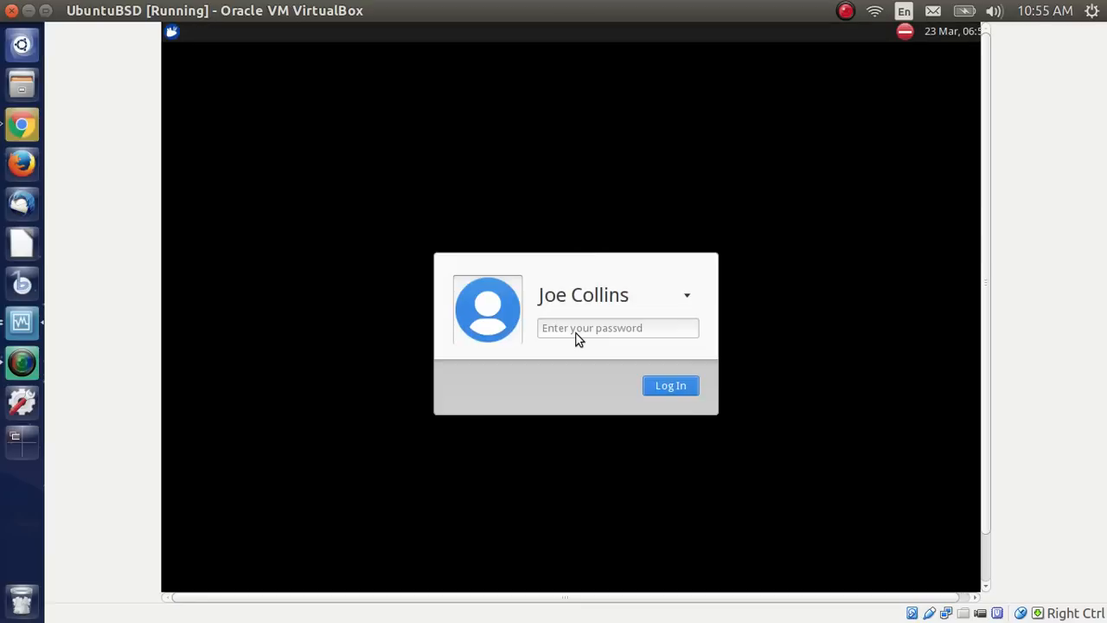
{"action": "mouse_move", "coordinate": [707, 324]}
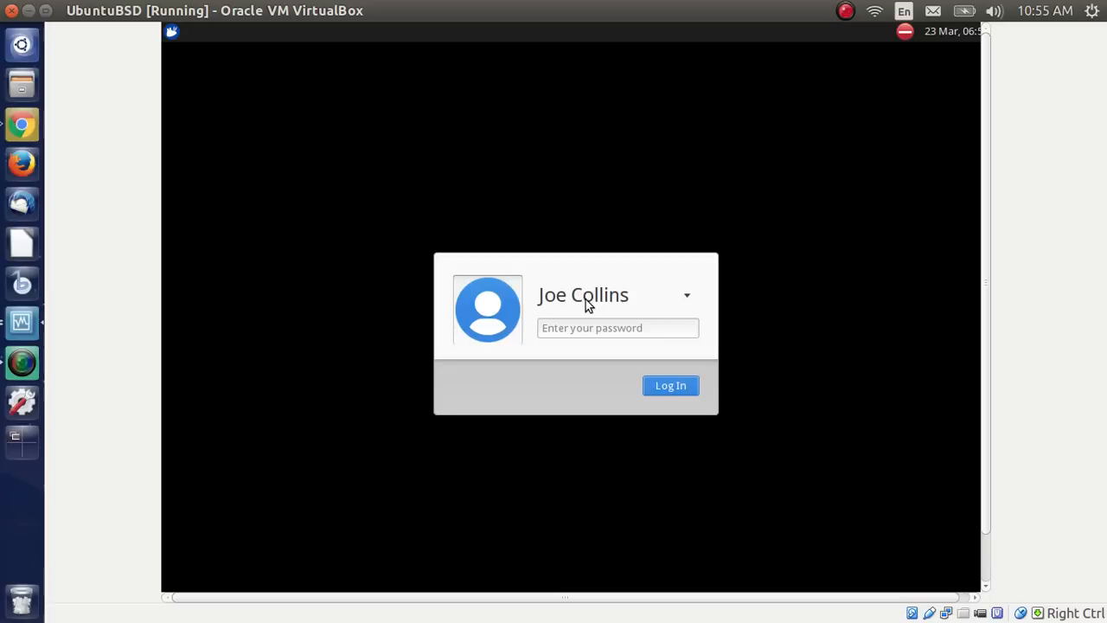
{"action": "mouse_move", "coordinate": [460, 199]}
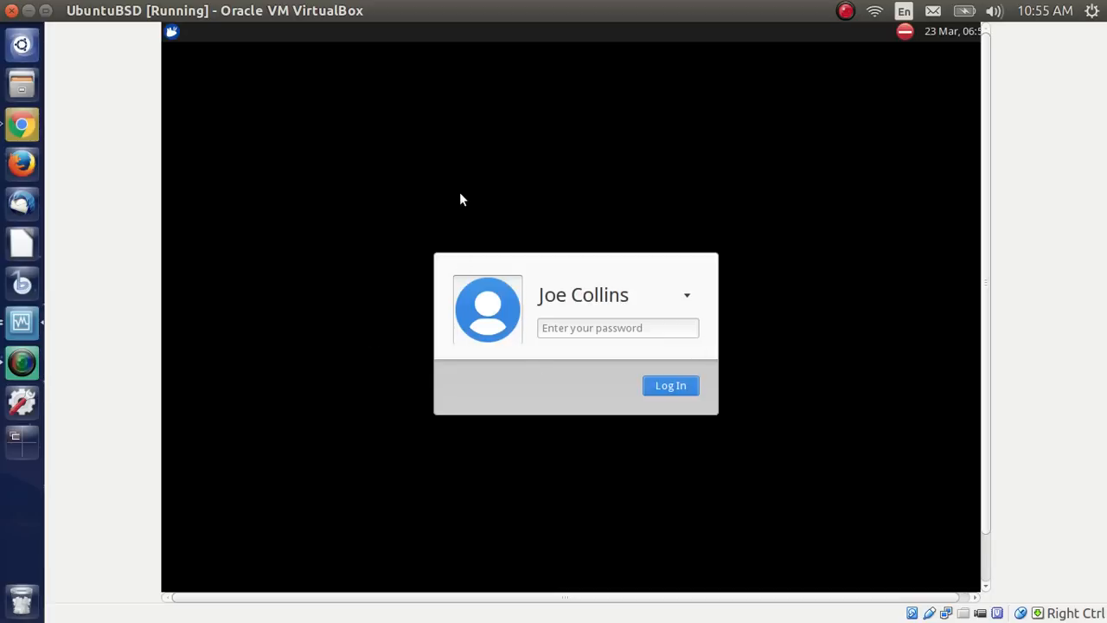
{"action": "mouse_move", "coordinate": [316, 162]}
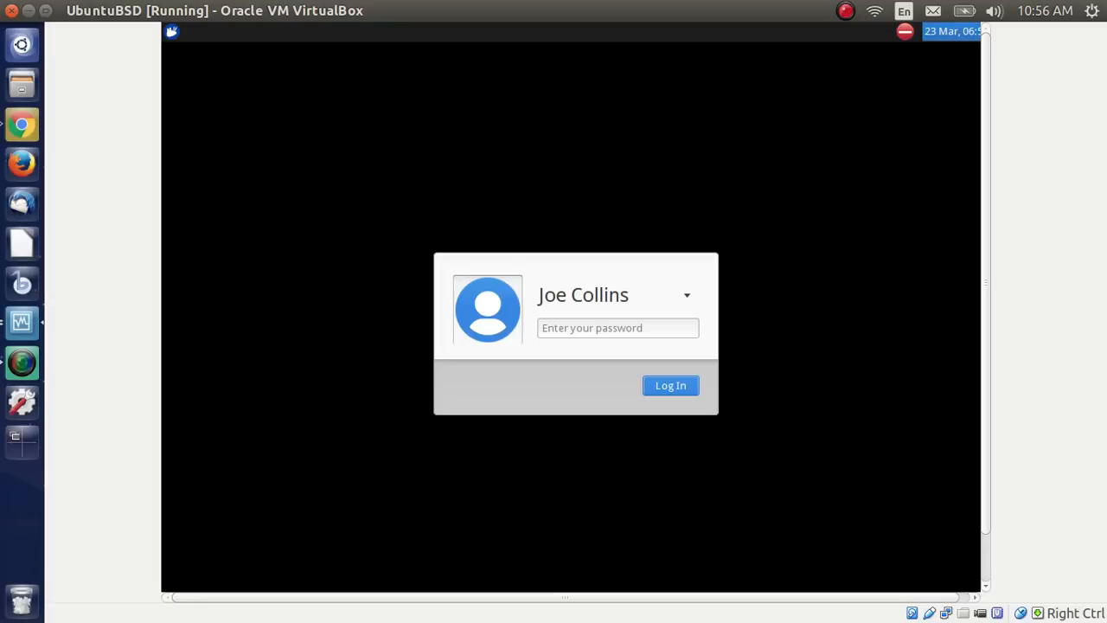
{"action": "mouse_move", "coordinate": [886, 60]}
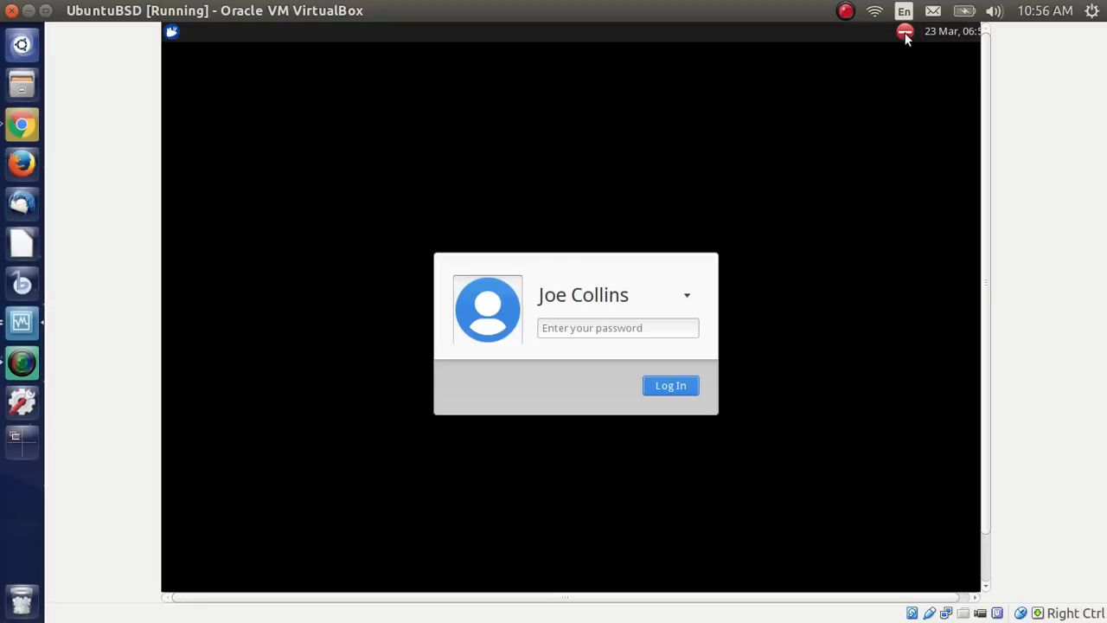
{"action": "left_click", "coordinate": [904, 32]}
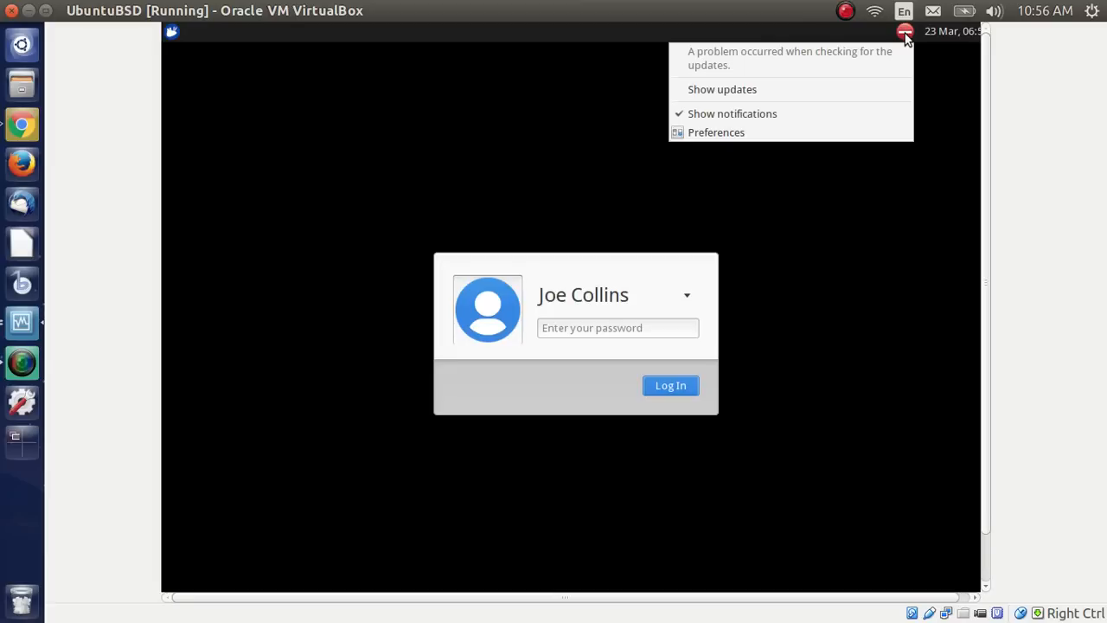
{"action": "mouse_move", "coordinate": [465, 197]}
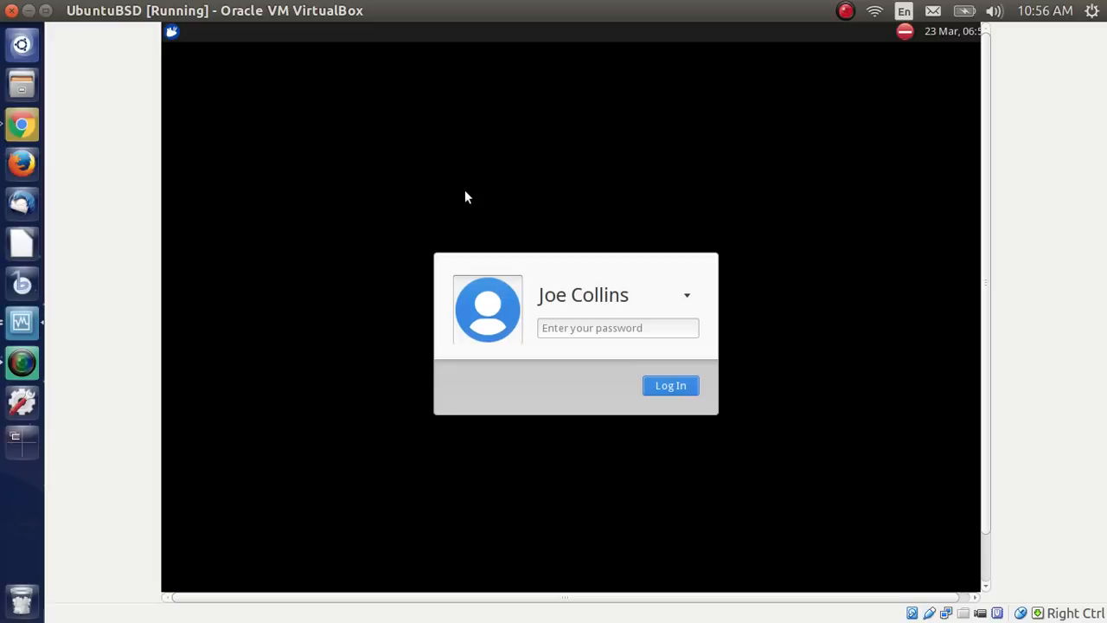
{"action": "mouse_move", "coordinate": [350, 201]}
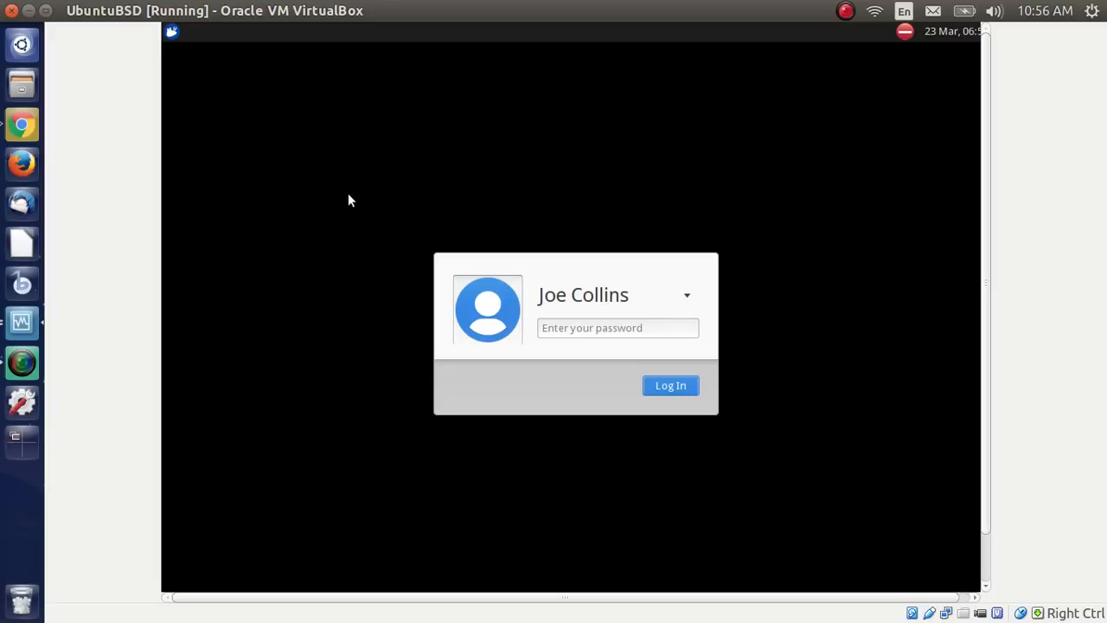
{"action": "mouse_move", "coordinate": [238, 115]}
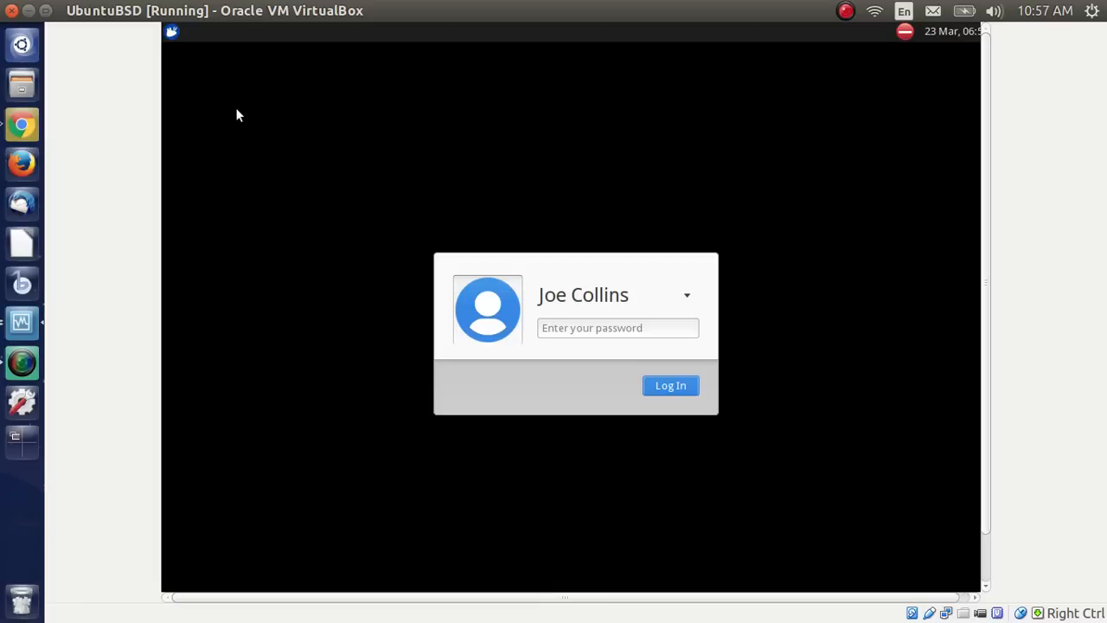
{"action": "mouse_move", "coordinate": [232, 104]}
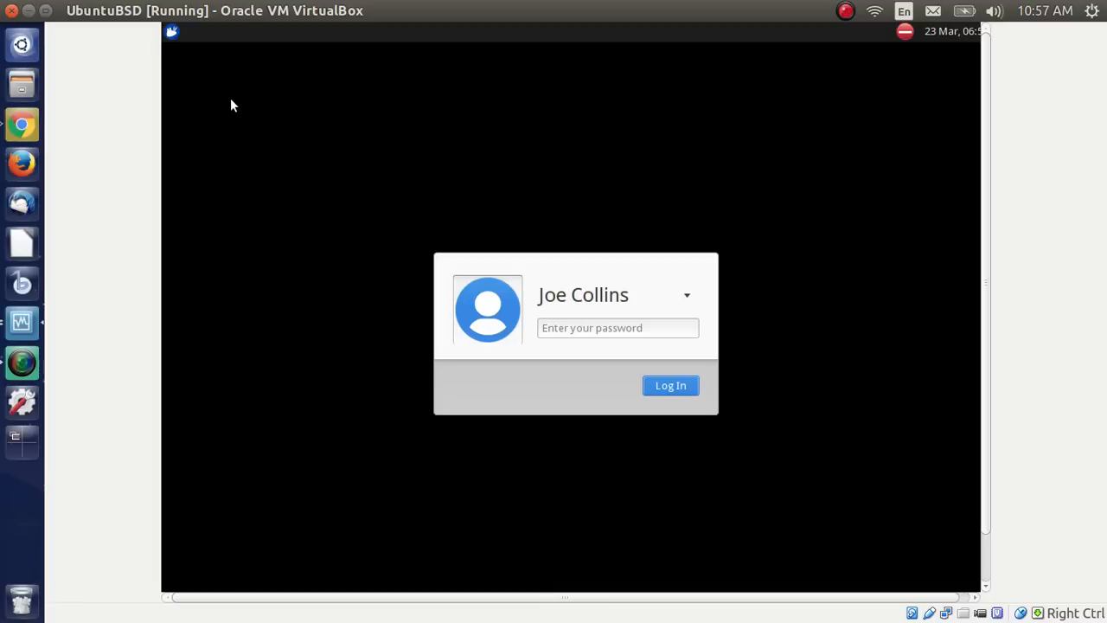
{"action": "mouse_move", "coordinate": [171, 32]}
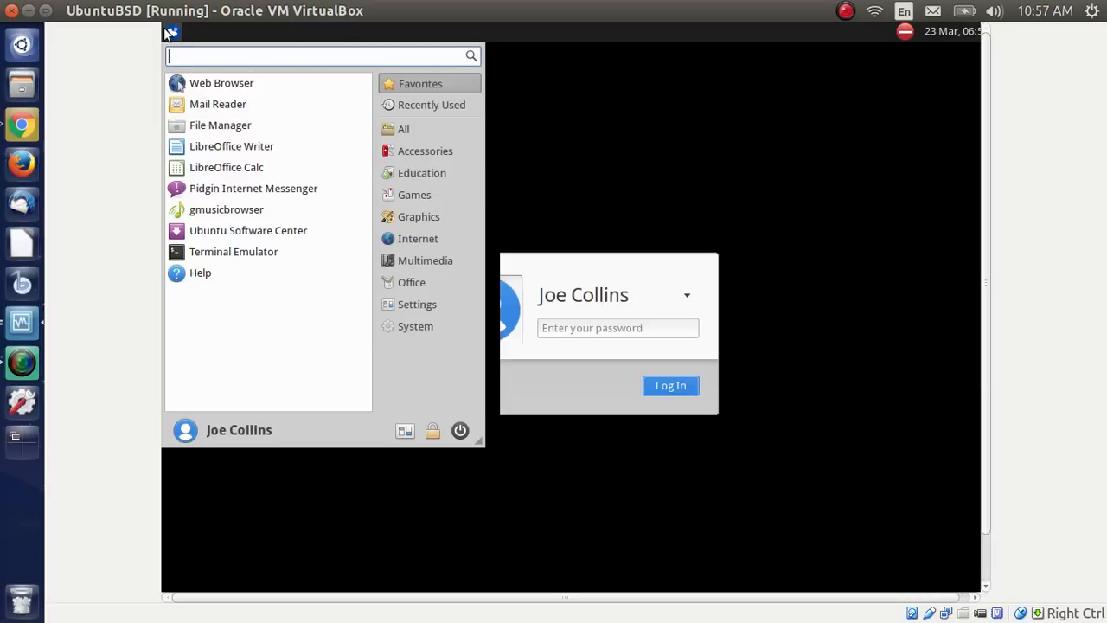
{"action": "mouse_move", "coordinate": [353, 434]}
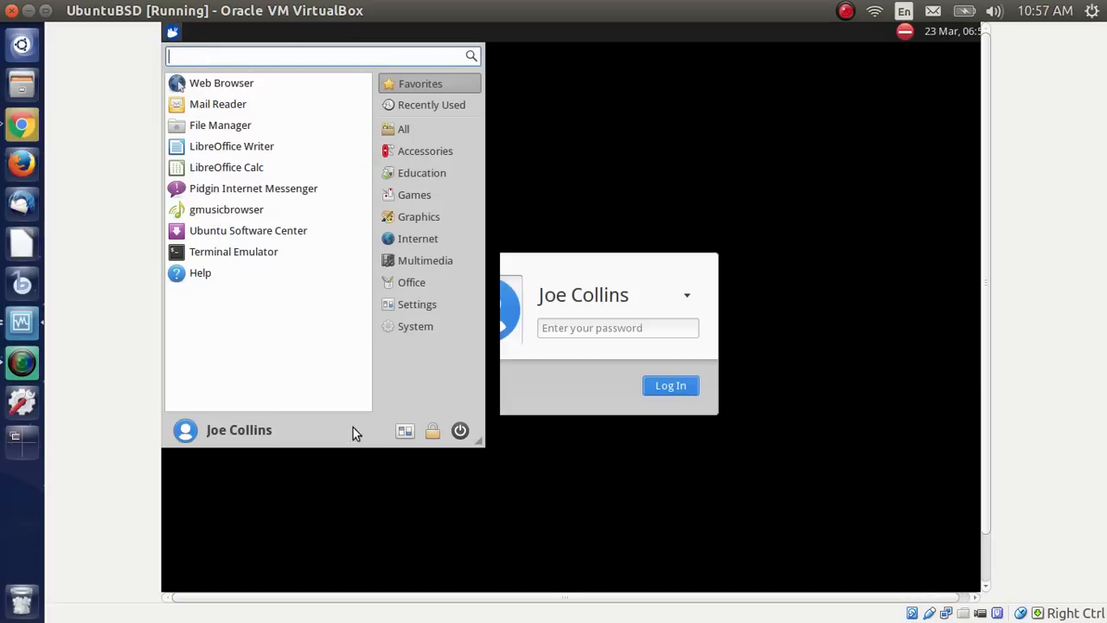
{"action": "mouse_move", "coordinate": [272, 230]}
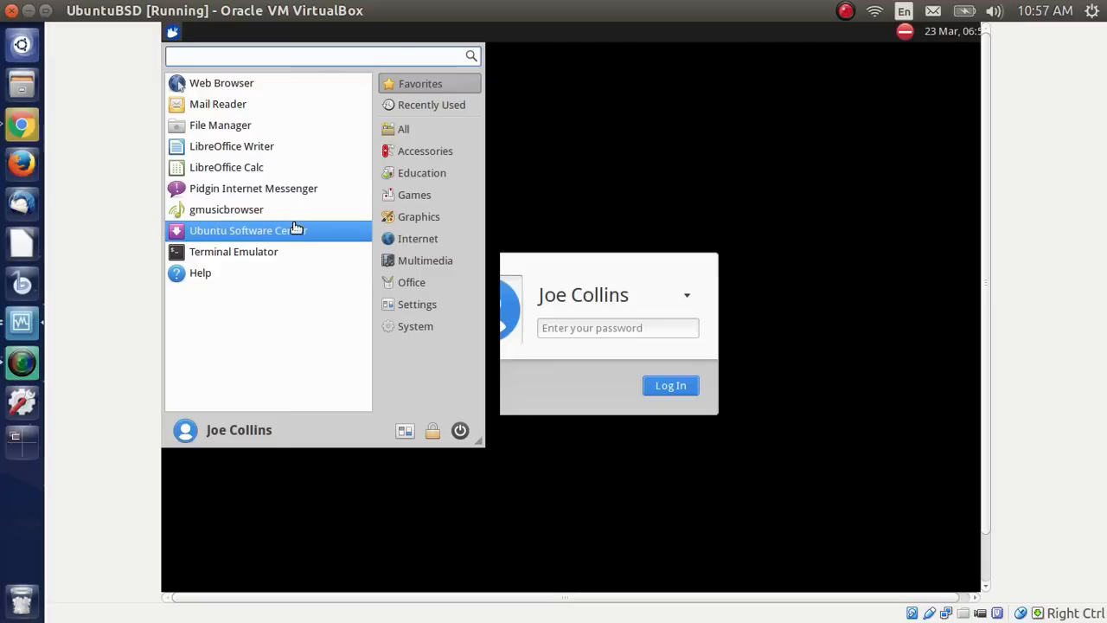
Step: Launch Ubuntu Software Center from the Whisker menu's Favorites list
{"action": "left_click", "coordinate": [298, 234]}
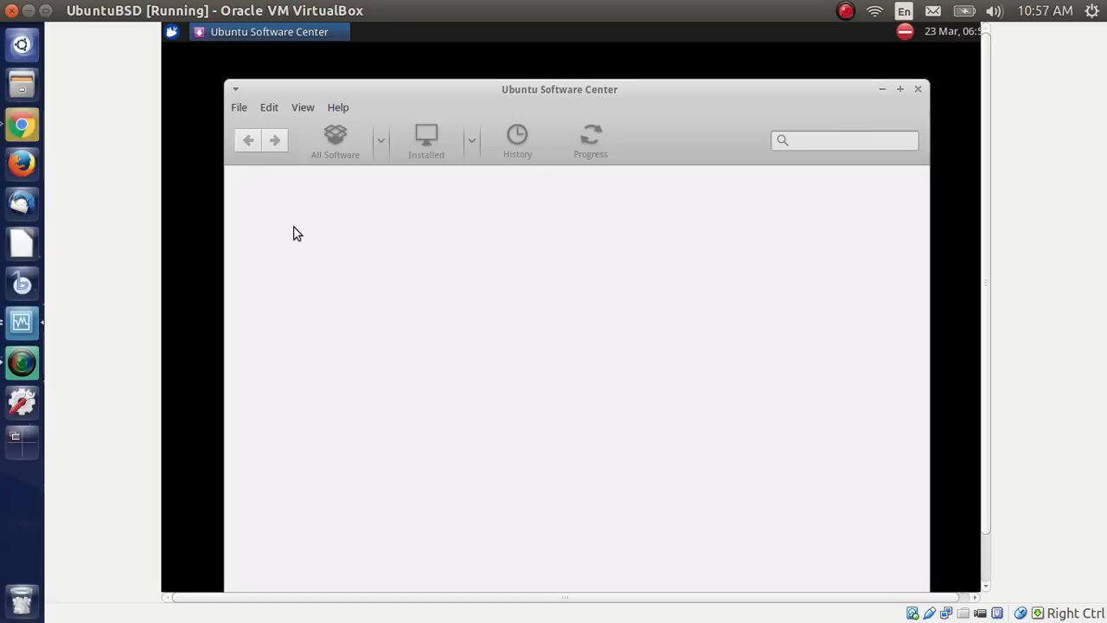
Step: Load the Software Center storefront and open a terminal window beside it
{"action": "left_click", "coordinate": [334, 138]}
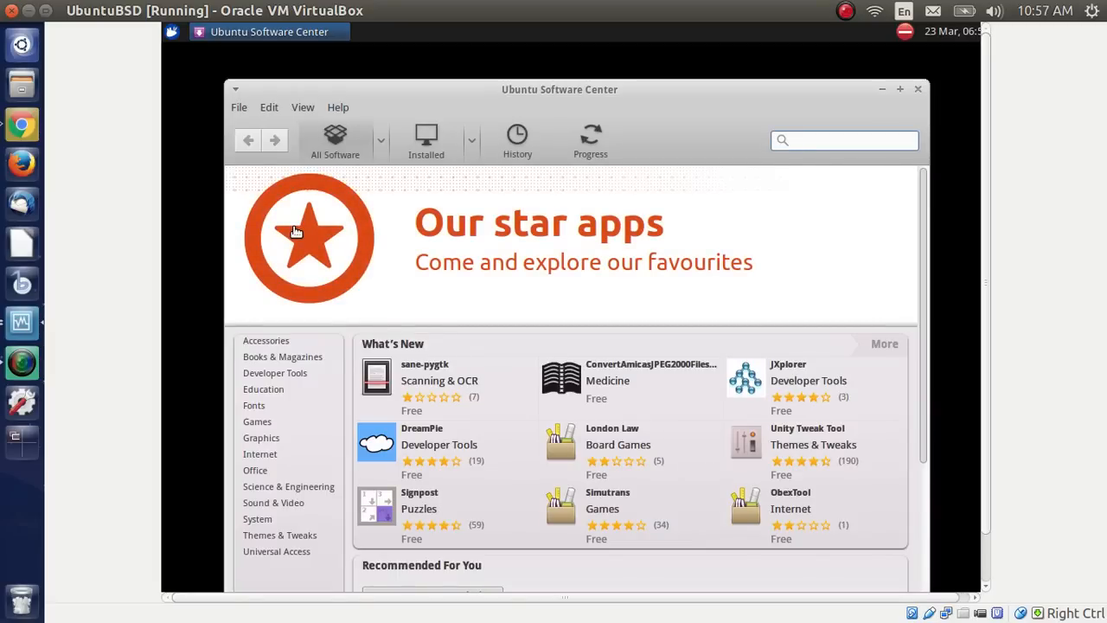
{"action": "left_click", "coordinate": [844, 140]}
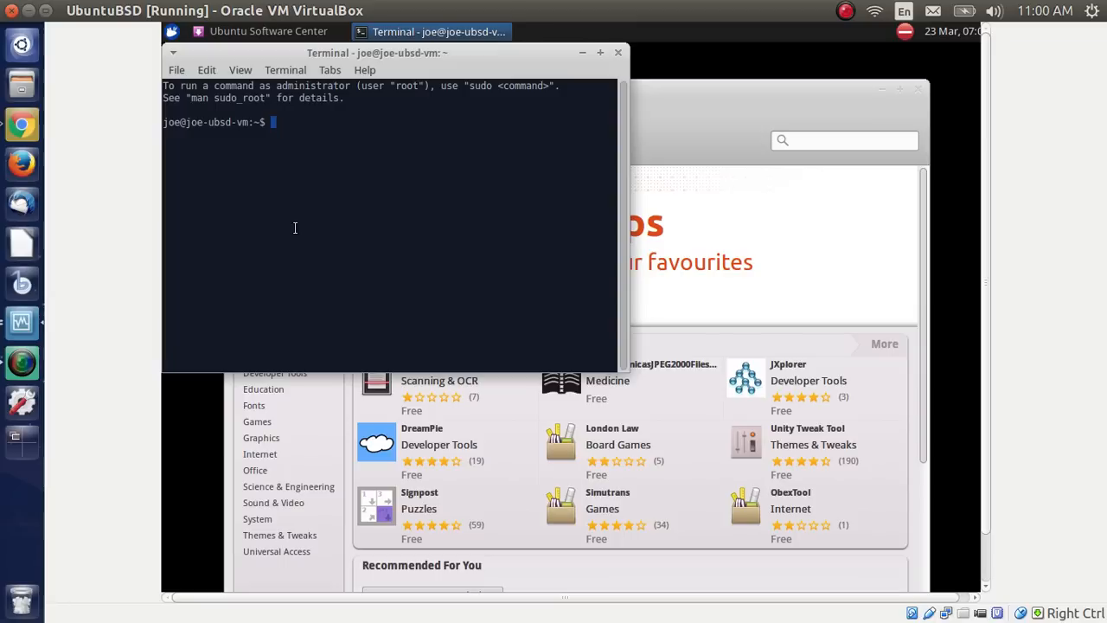
Step: Run 'sudo apt update' in the terminal, ending with 404 and GPG key errors
{"action": "type", "text": "sudo"}
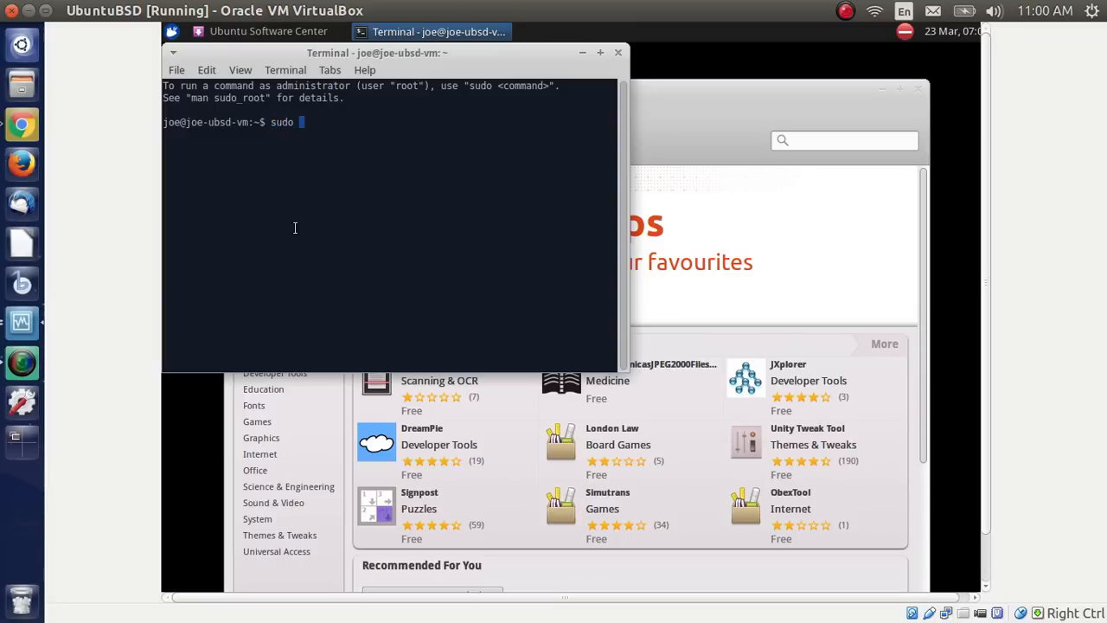
{"action": "type", "text": "apt"}
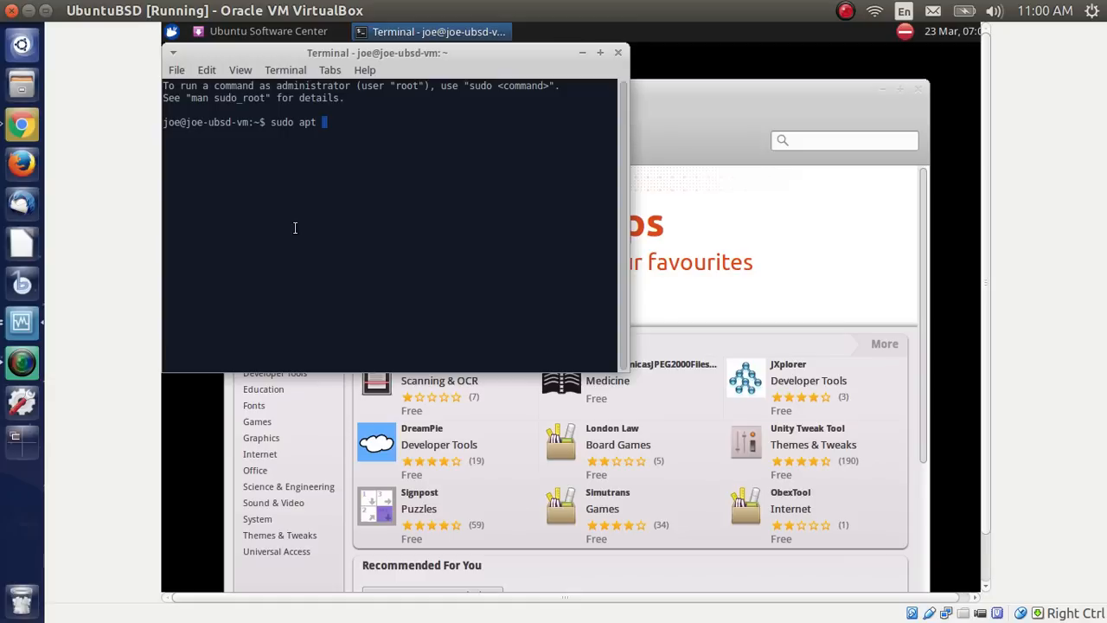
{"action": "type", "text": "upd"}
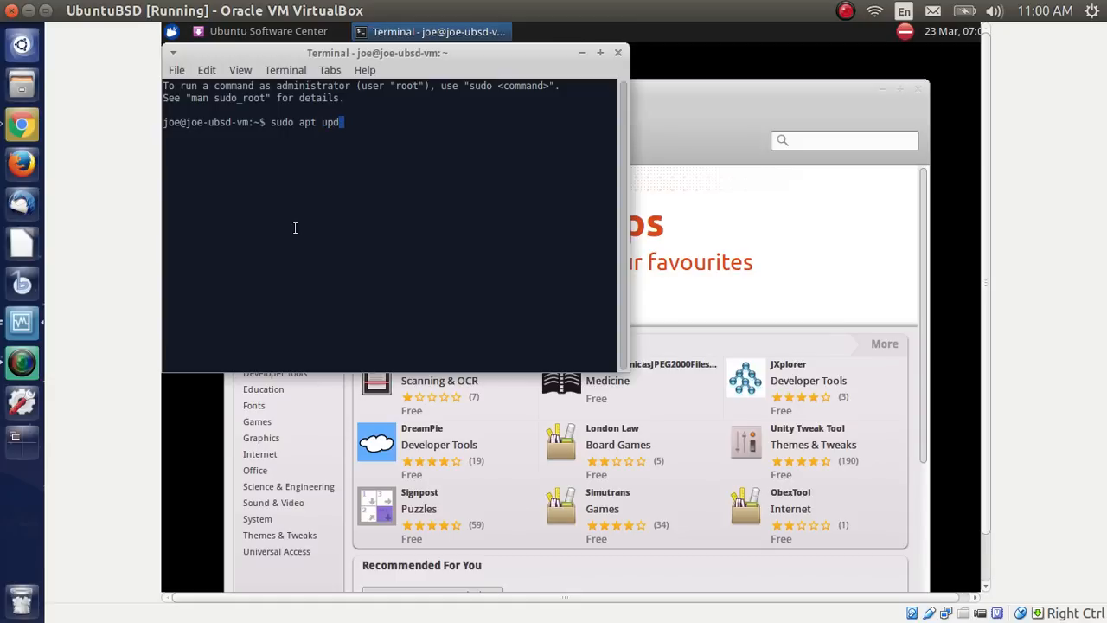
{"action": "type", "text": "ate"}
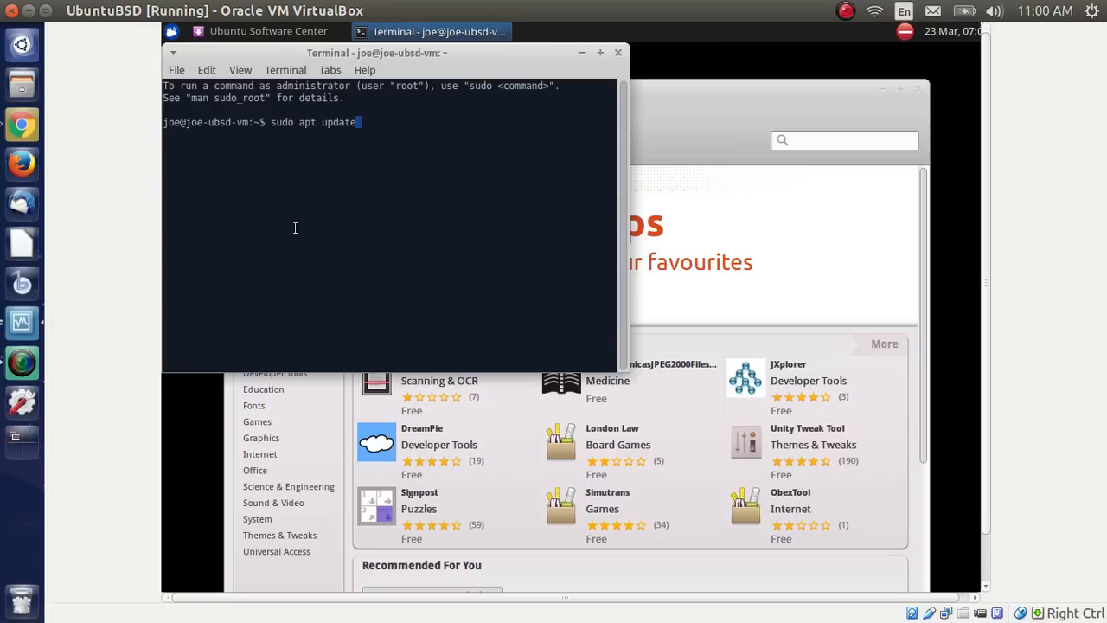
{"action": "key", "text": "Return"}
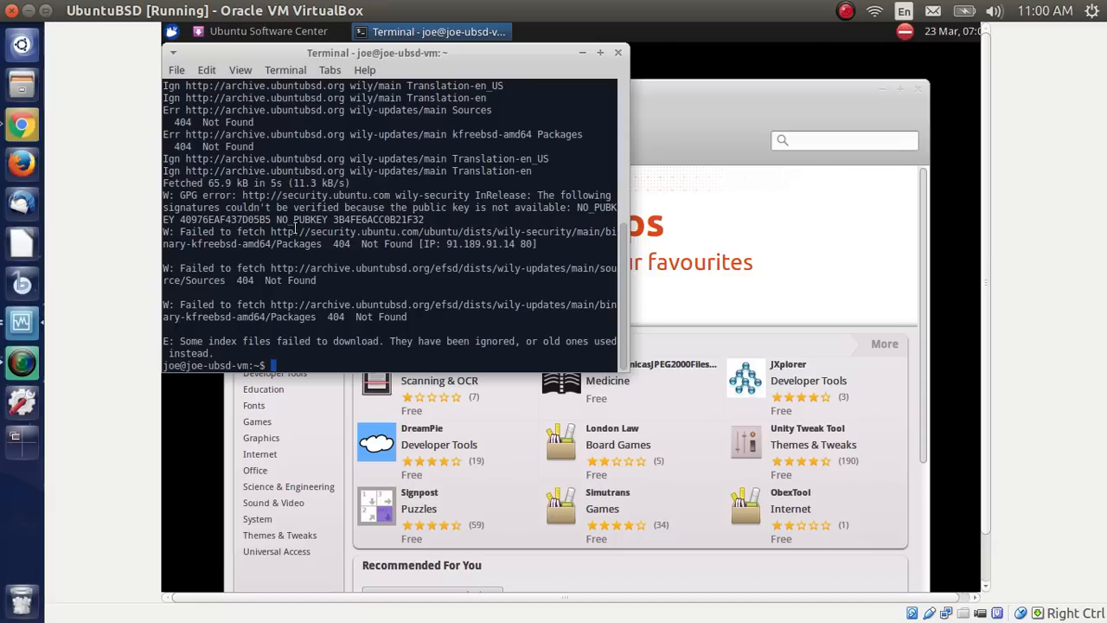
Step: Edit the recalled command into 'sudo apt dist-upgrade' and run it, upgrading 0 packages
{"action": "type", "text": "sudo apt update"}
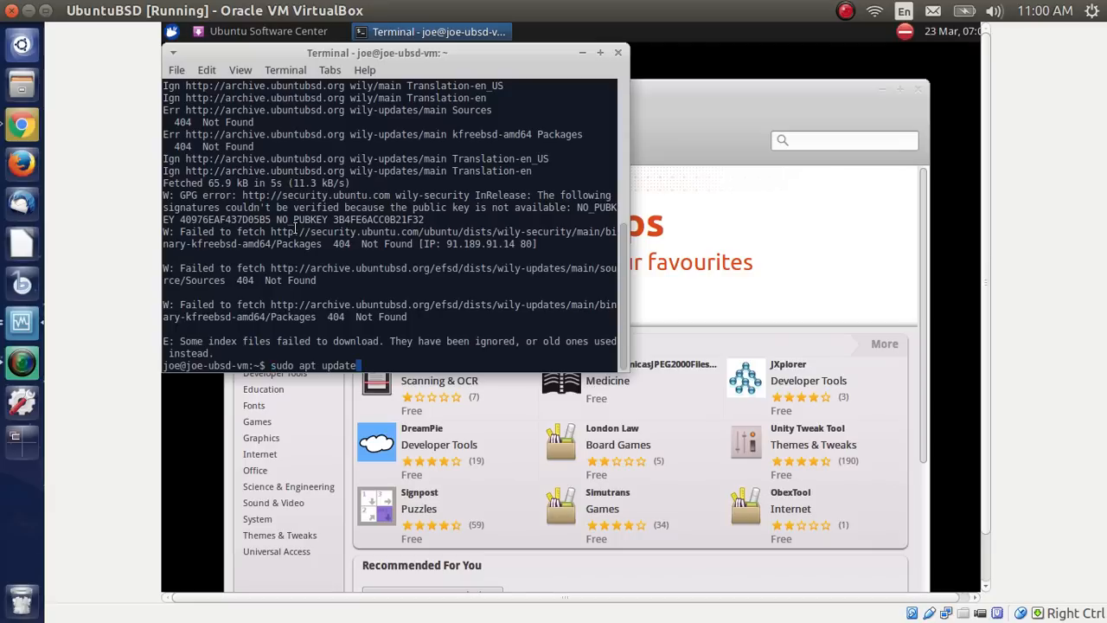
{"action": "key", "text": "BackSpace"}
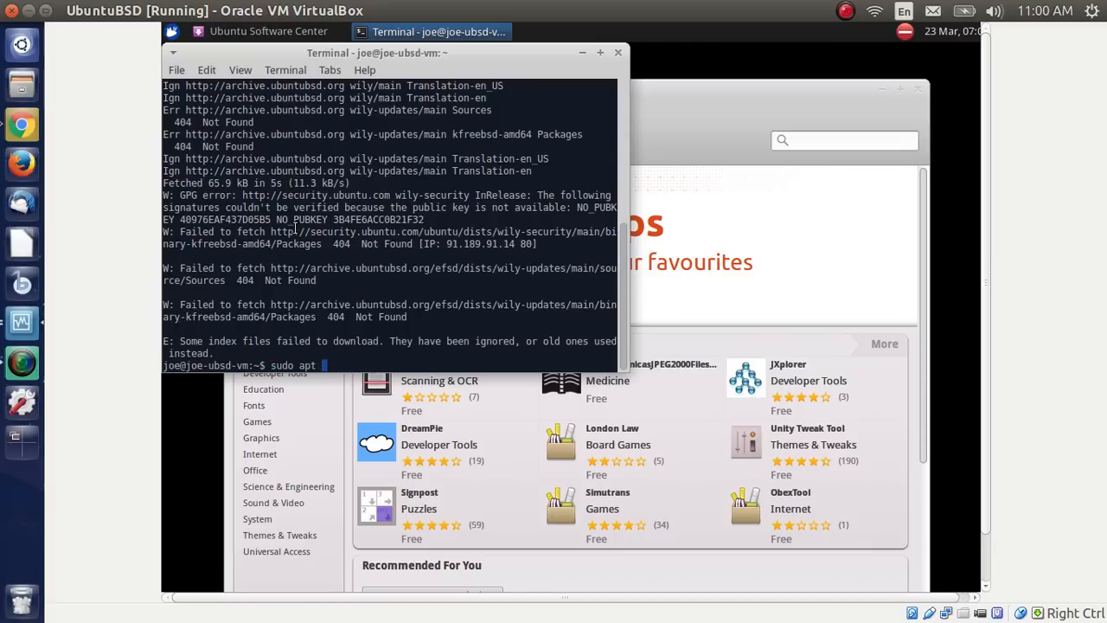
{"action": "type", "text": "dist-"}
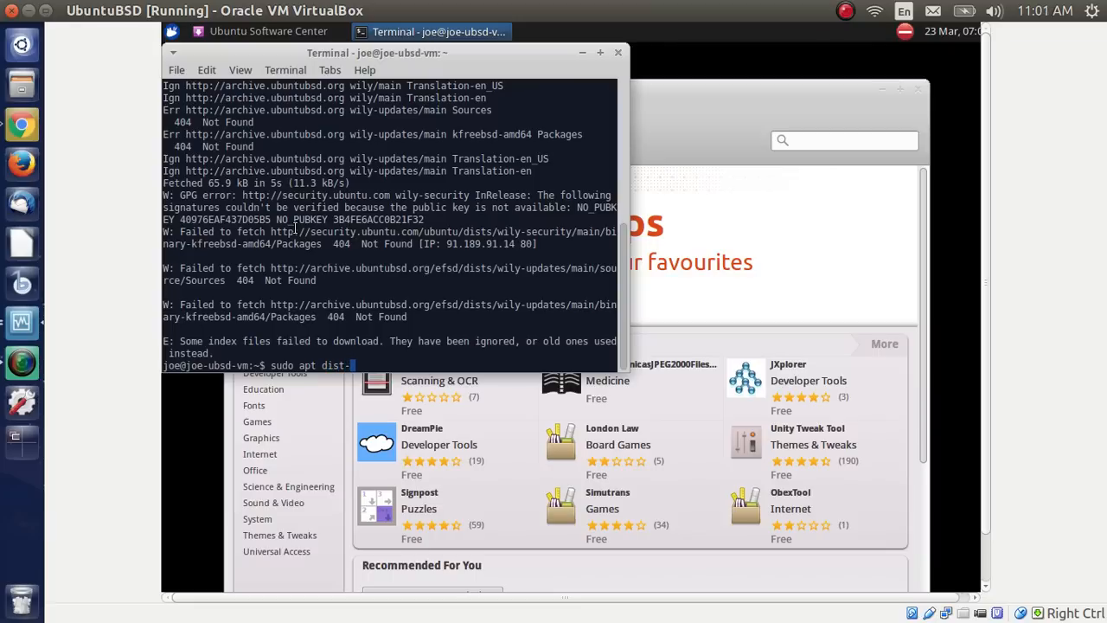
{"action": "type", "text": "upgrade"}
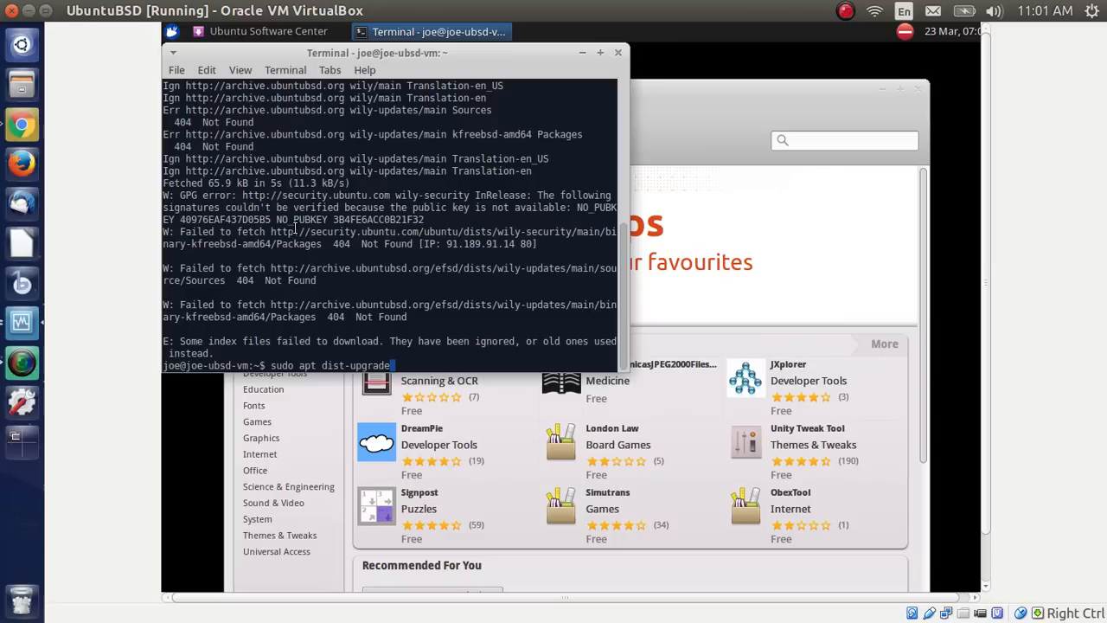
{"action": "key", "text": "Return"}
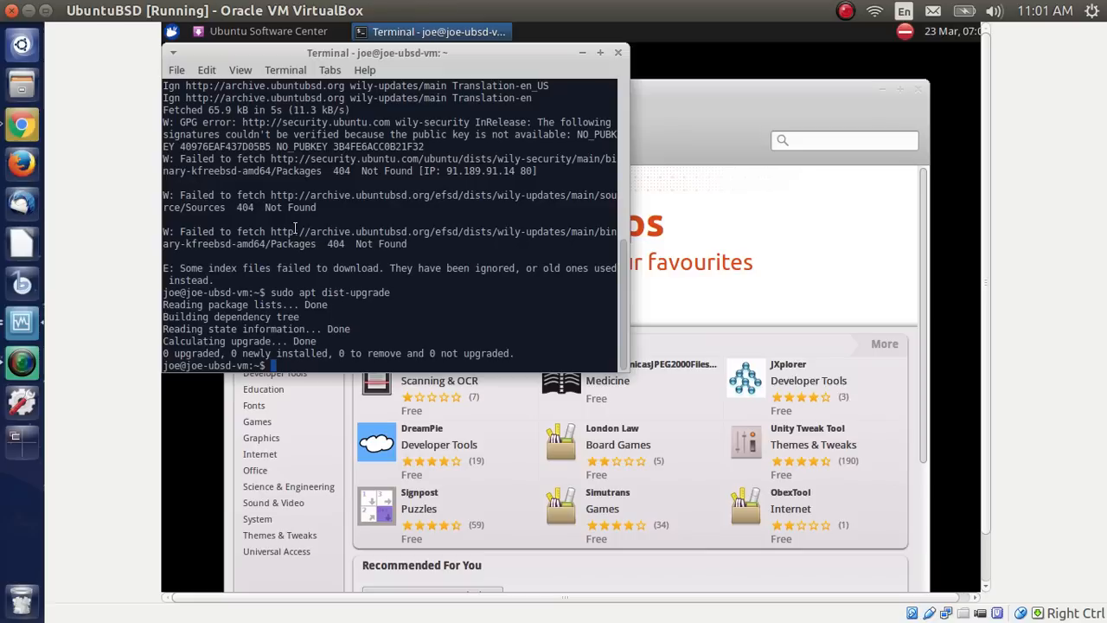
{"action": "type", "text": "ping"}
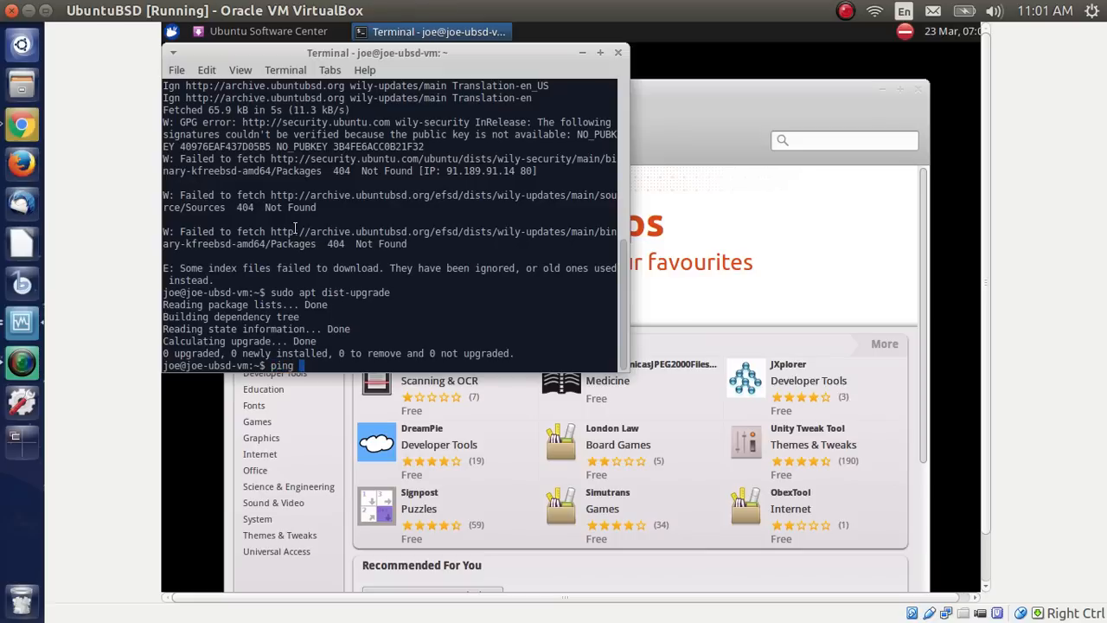
{"action": "type", "text": "www."}
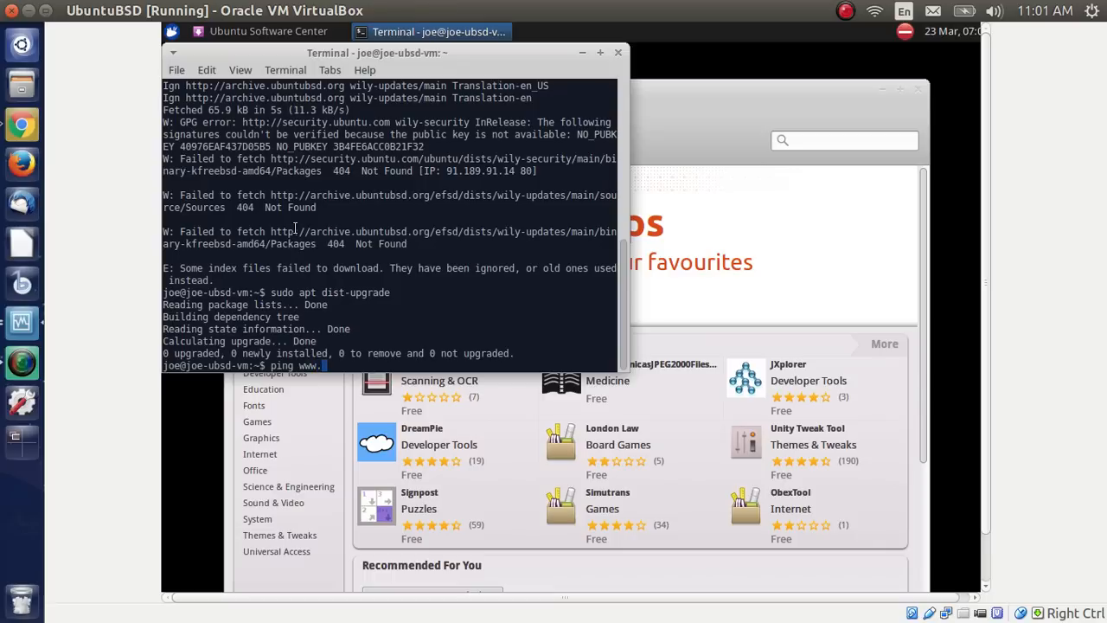
{"action": "type", "text": "youtub"}
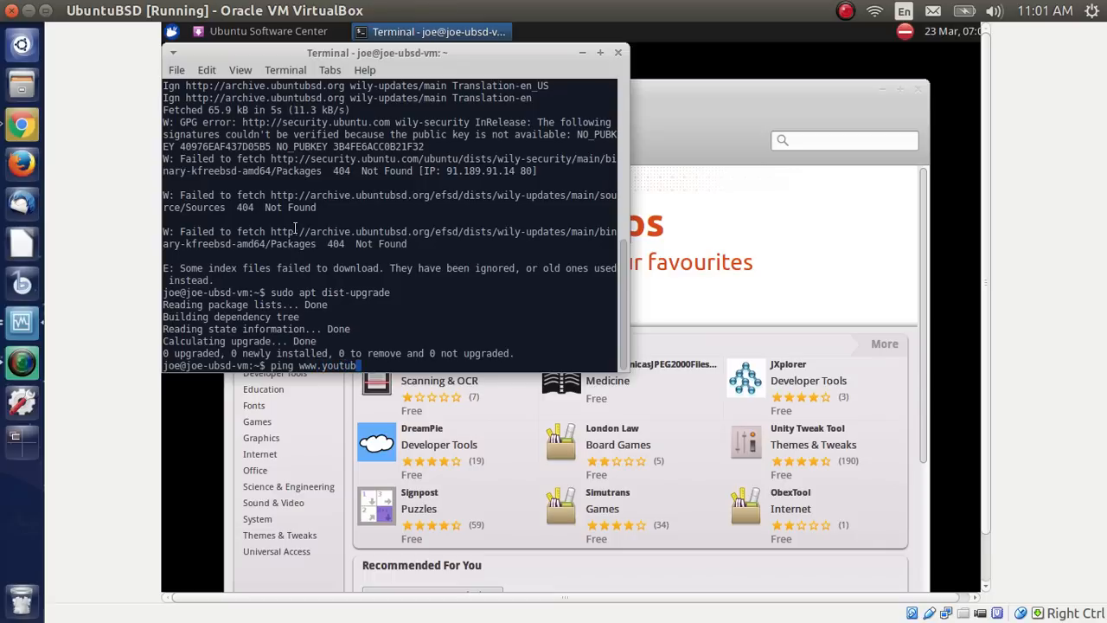
{"action": "type", "text": ".com"}
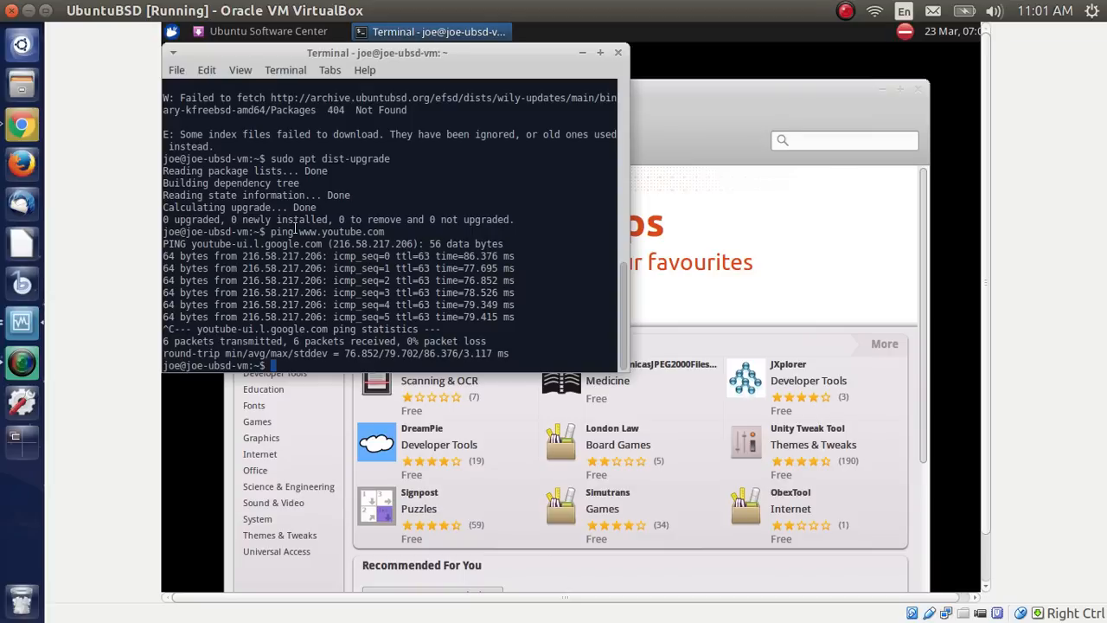
{"action": "mouse_move", "coordinate": [618, 28]}
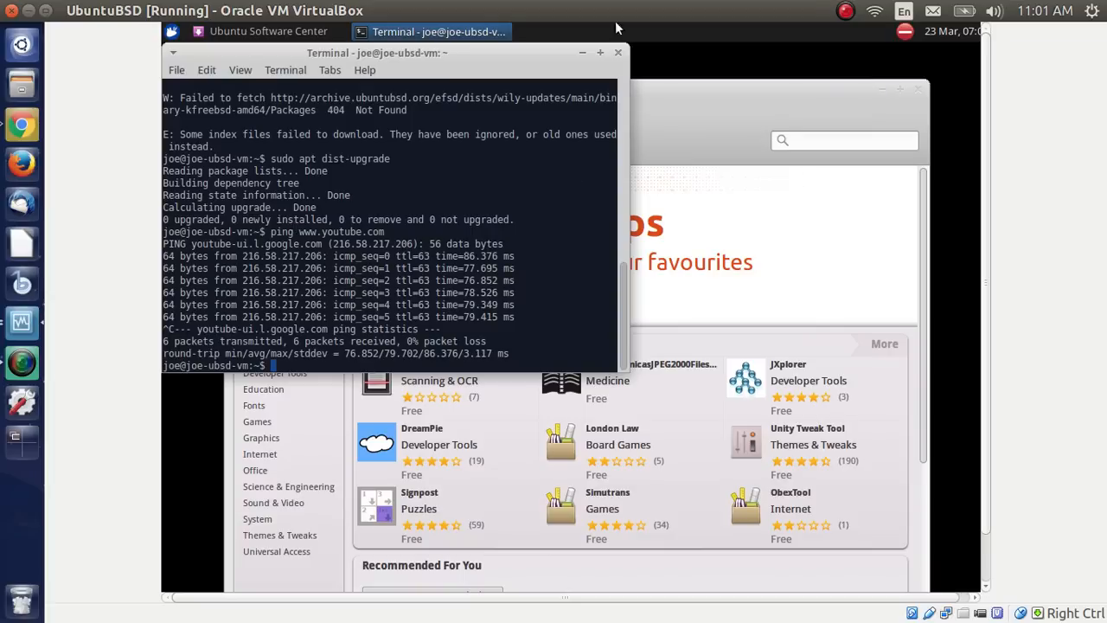
{"action": "mouse_move", "coordinate": [626, 74]}
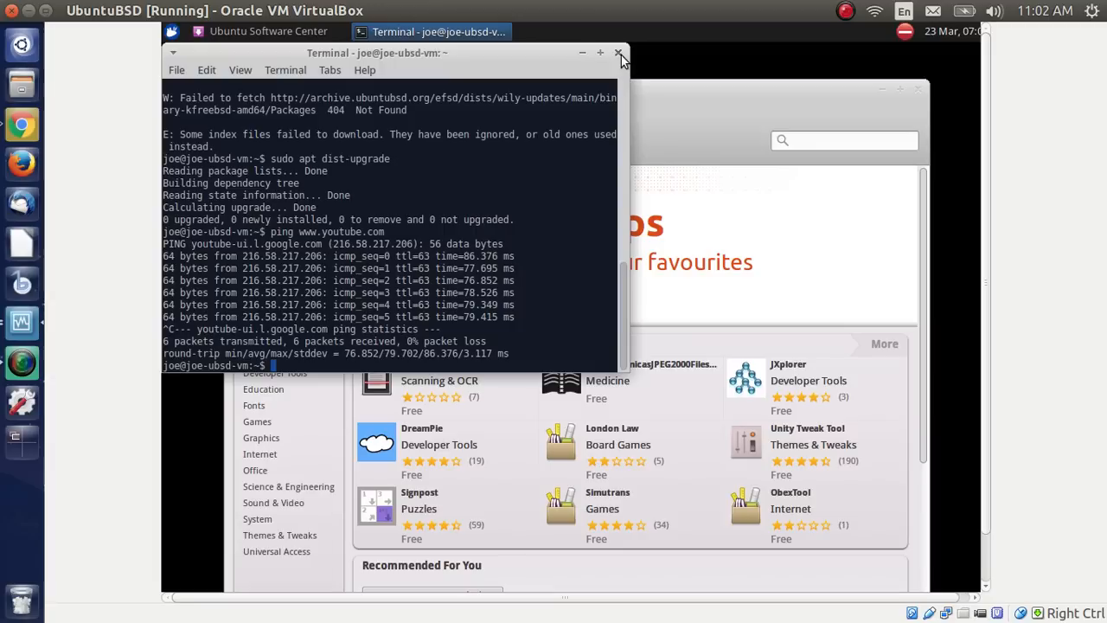
{"action": "left_click", "coordinate": [618, 53]}
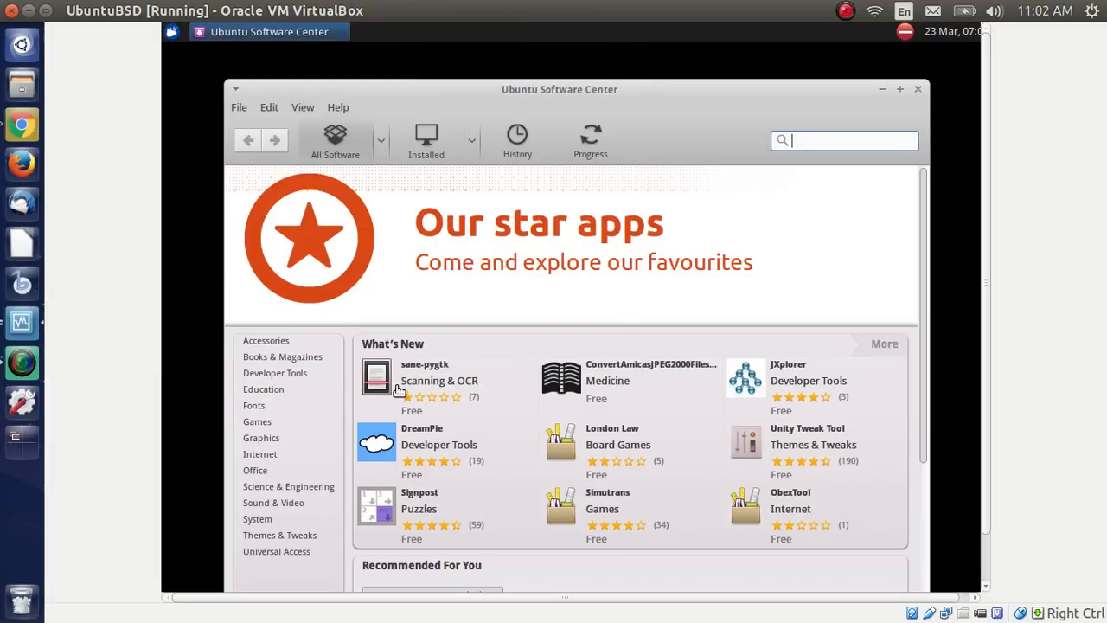
{"action": "mouse_move", "coordinate": [448, 391]}
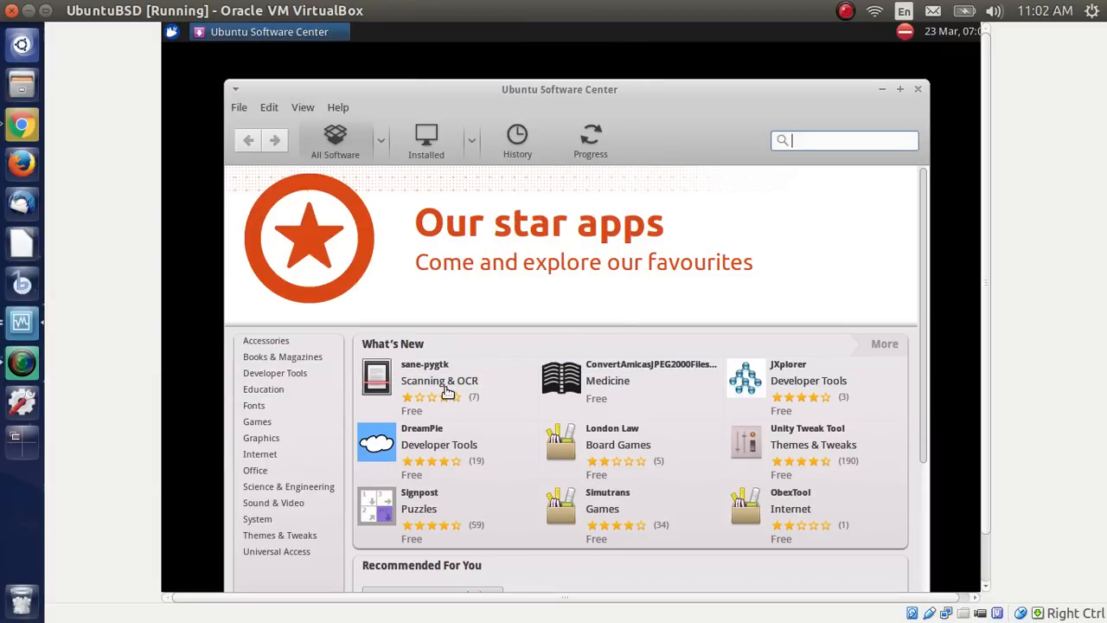
Step: Install sane-pygtk from What's New, authenticating with the administrator password
{"action": "left_click", "coordinate": [424, 380]}
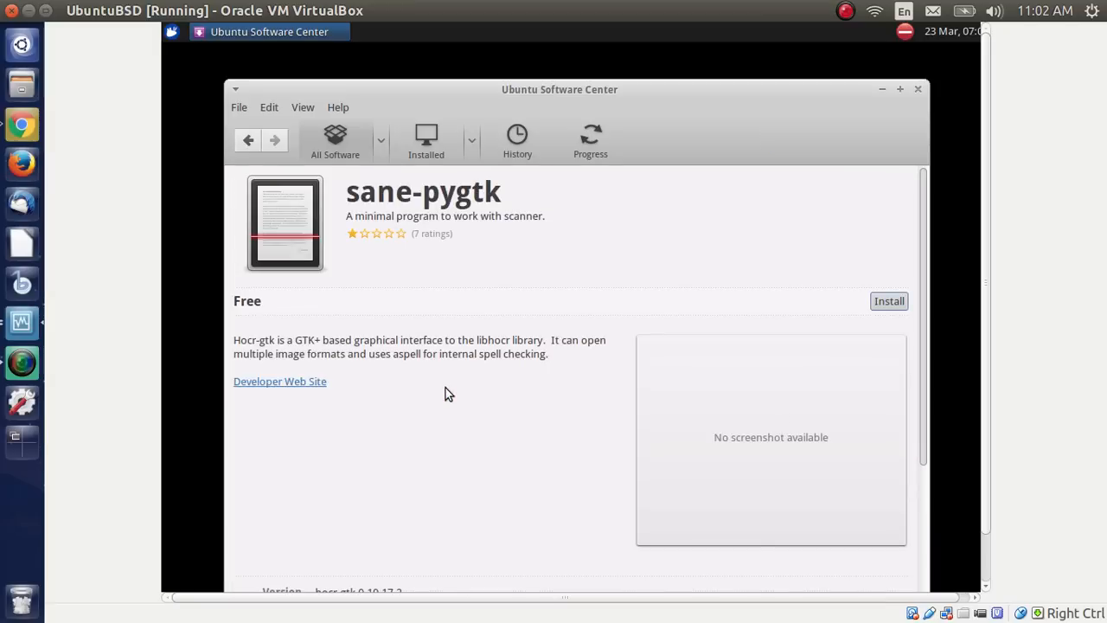
{"action": "mouse_move", "coordinate": [955, 356]}
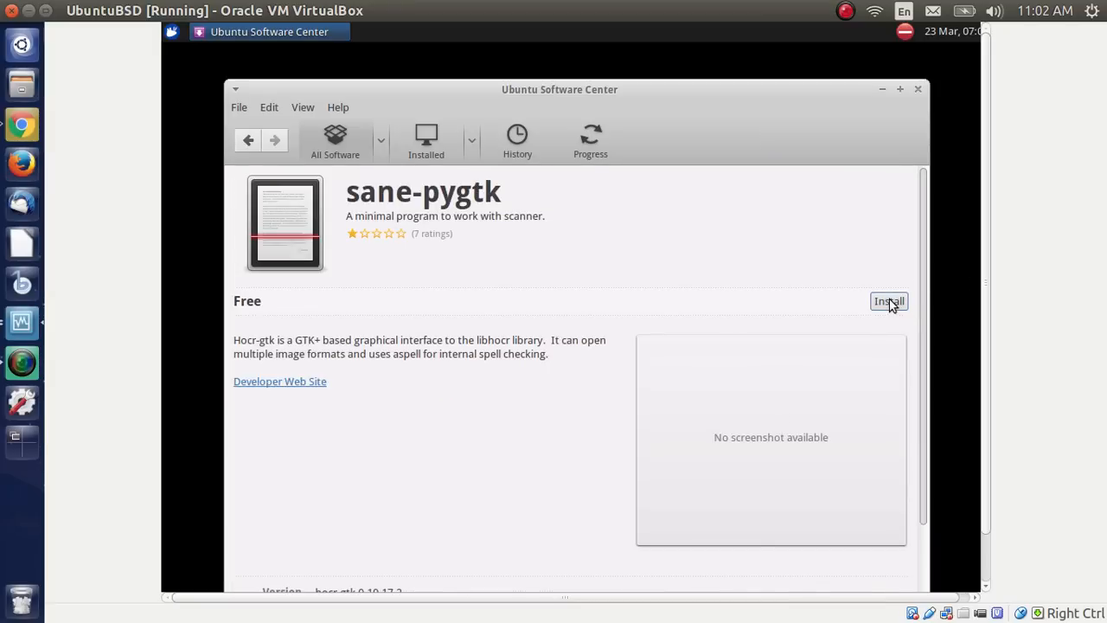
{"action": "left_click", "coordinate": [888, 301]}
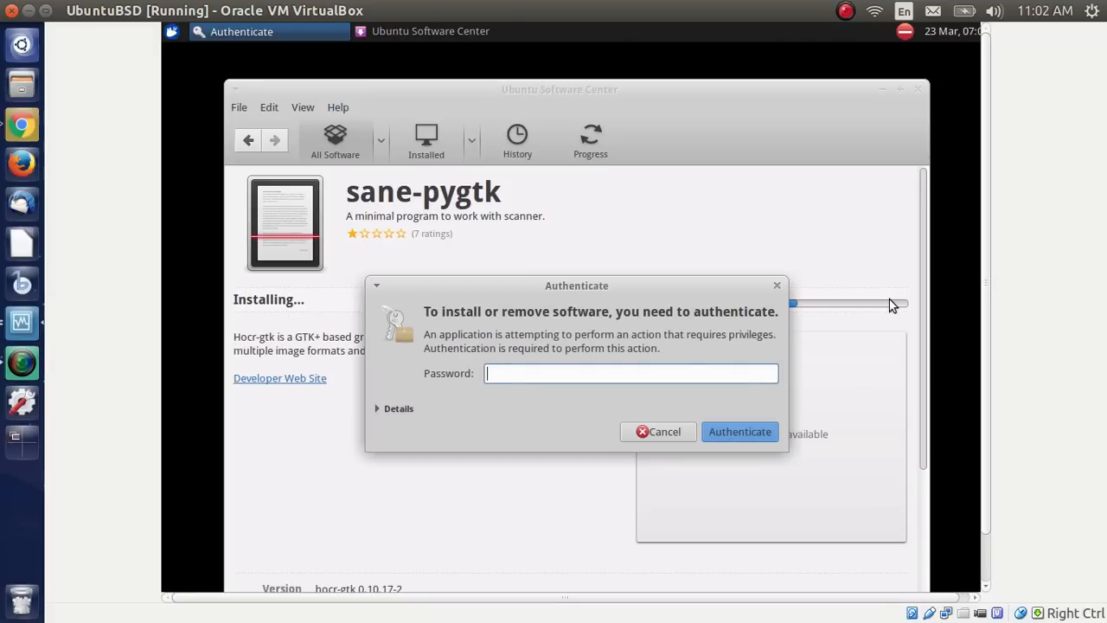
{"action": "type", "text": "password"}
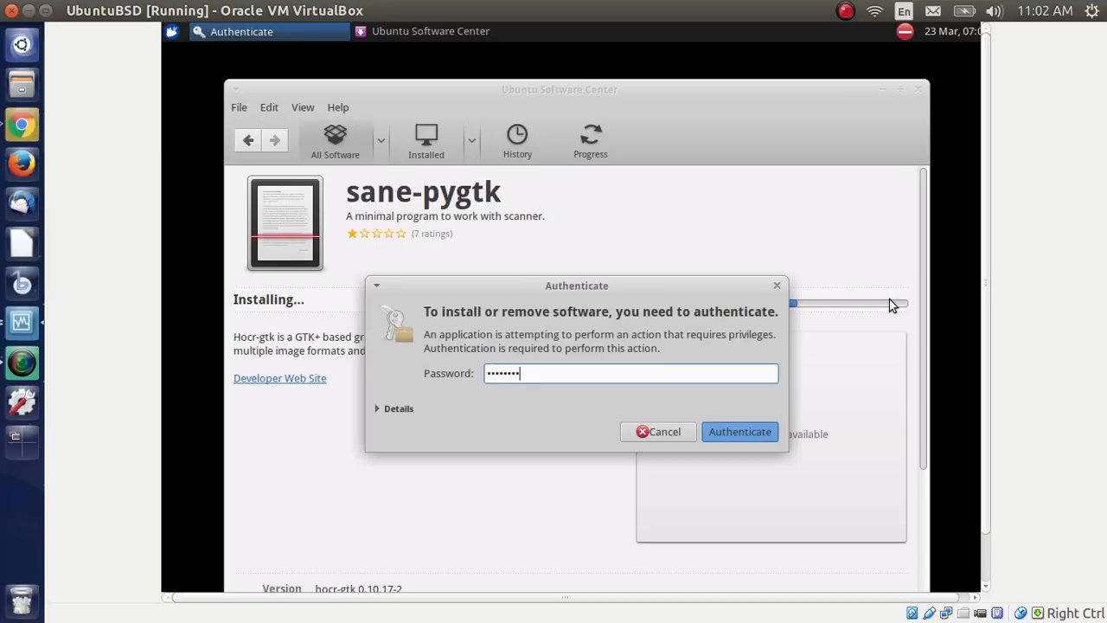
{"action": "left_click", "coordinate": [739, 431]}
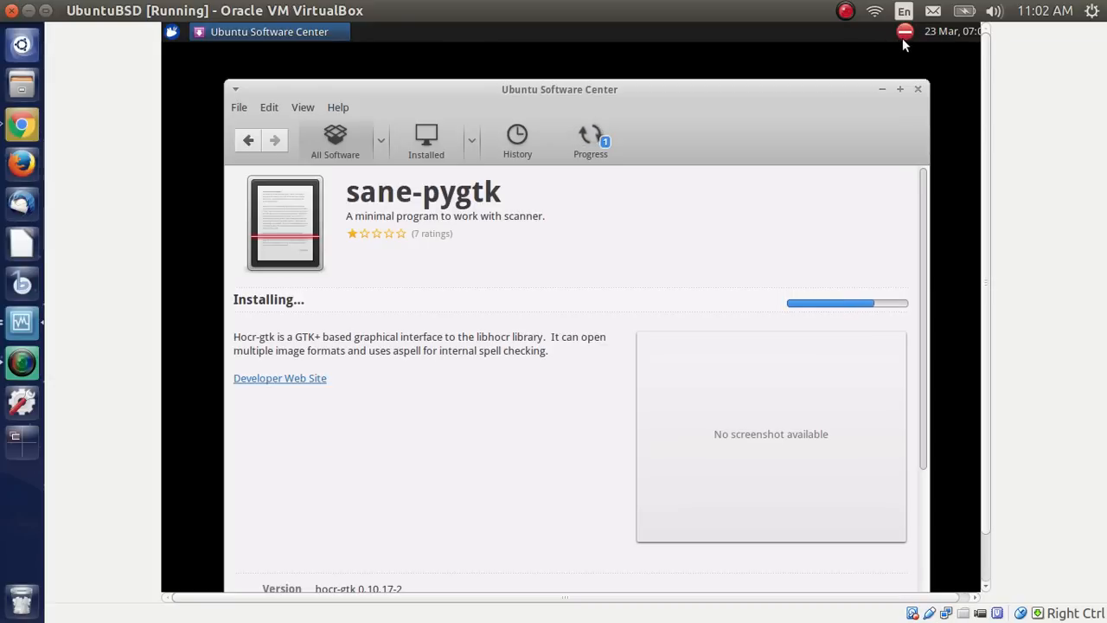
Step: Read the red update-indicator problem message, then open the Whisker applications menu
{"action": "left_click", "coordinate": [904, 32]}
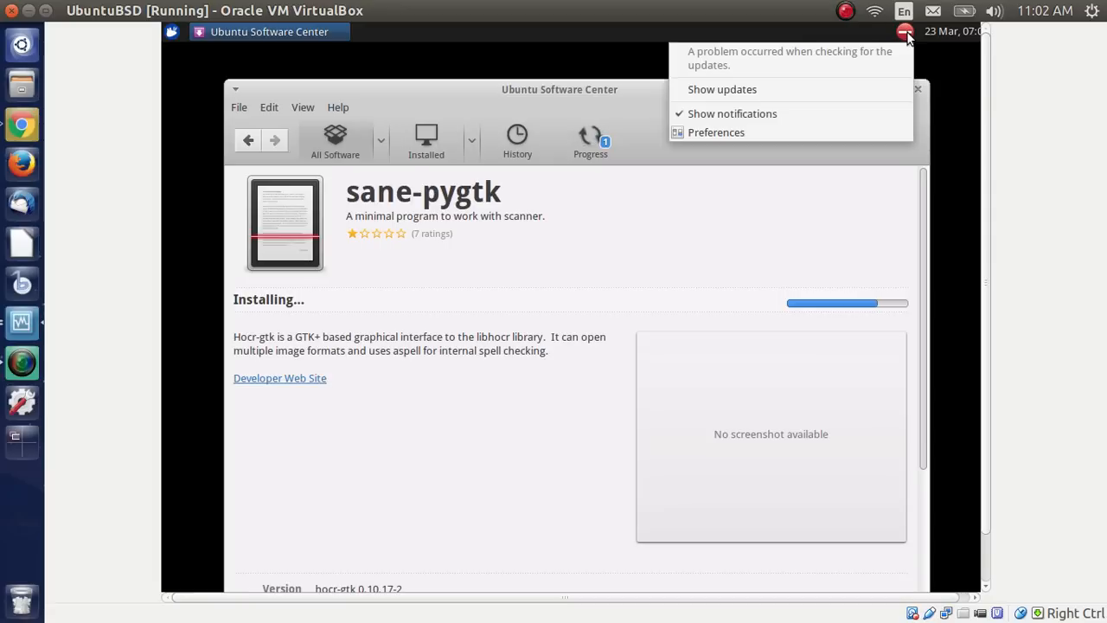
{"action": "mouse_move", "coordinate": [515, 117]}
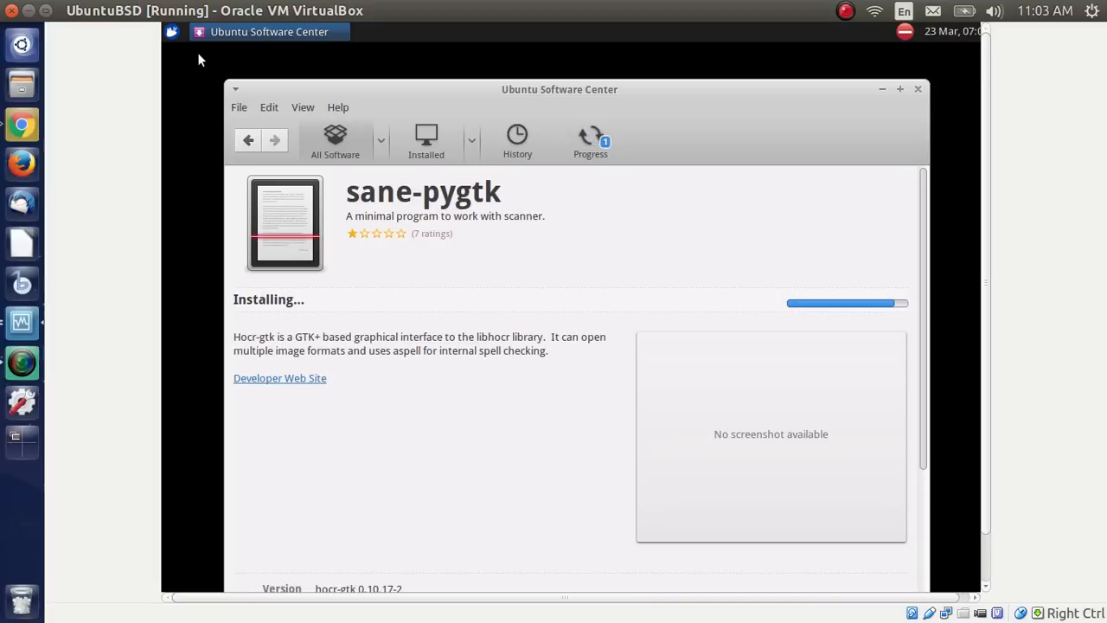
{"action": "left_click", "coordinate": [172, 31]}
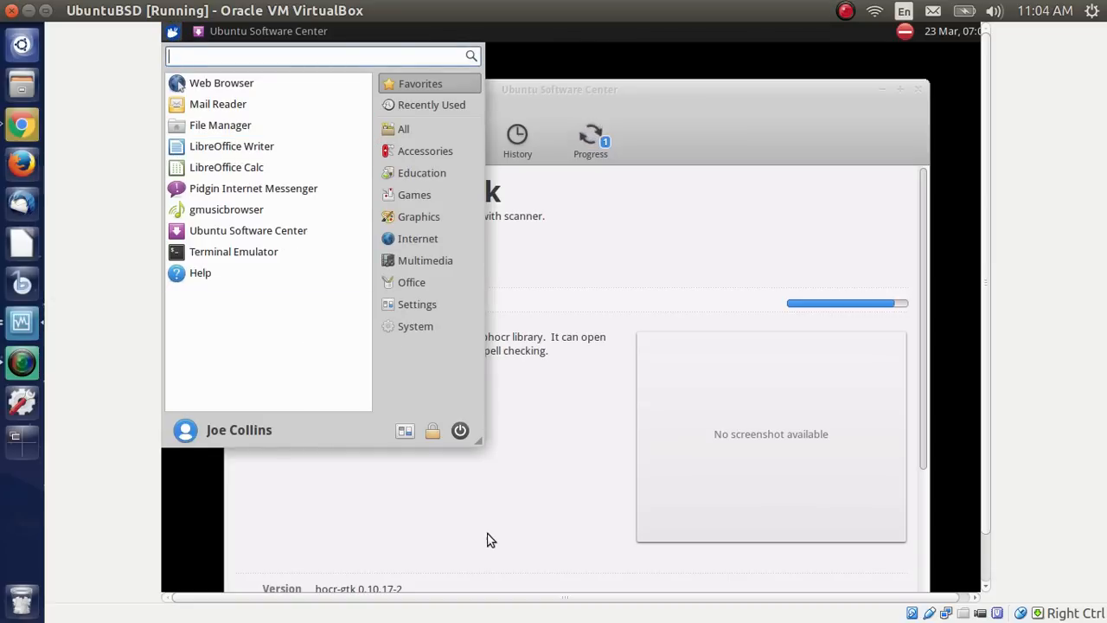
{"action": "mouse_move", "coordinate": [460, 430]}
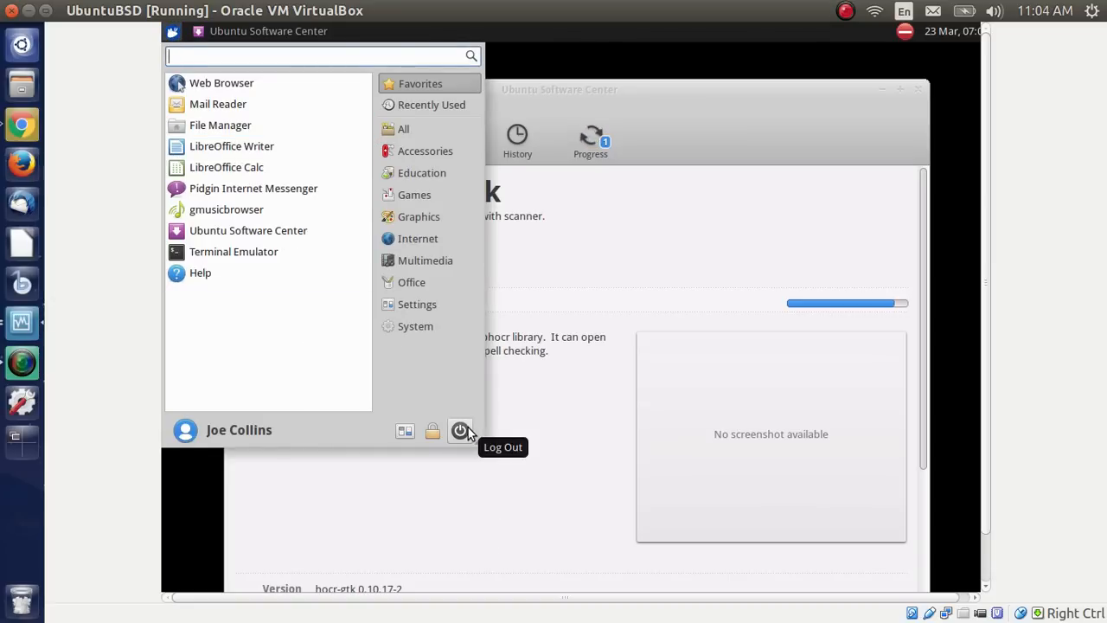
{"action": "left_click", "coordinate": [460, 430]}
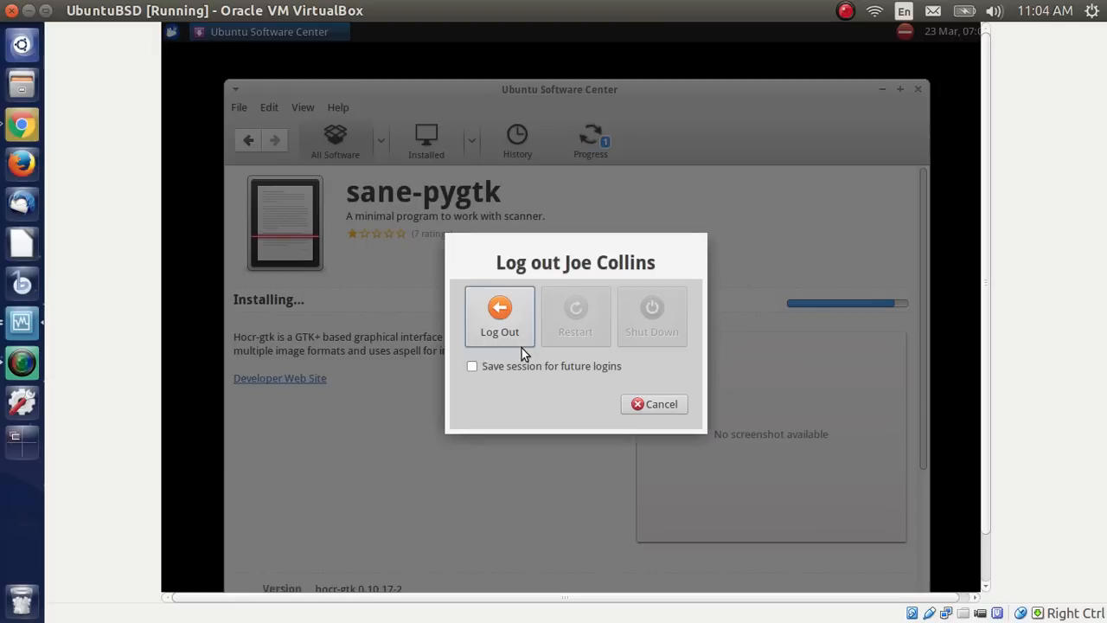
{"action": "mouse_move", "coordinate": [517, 335]}
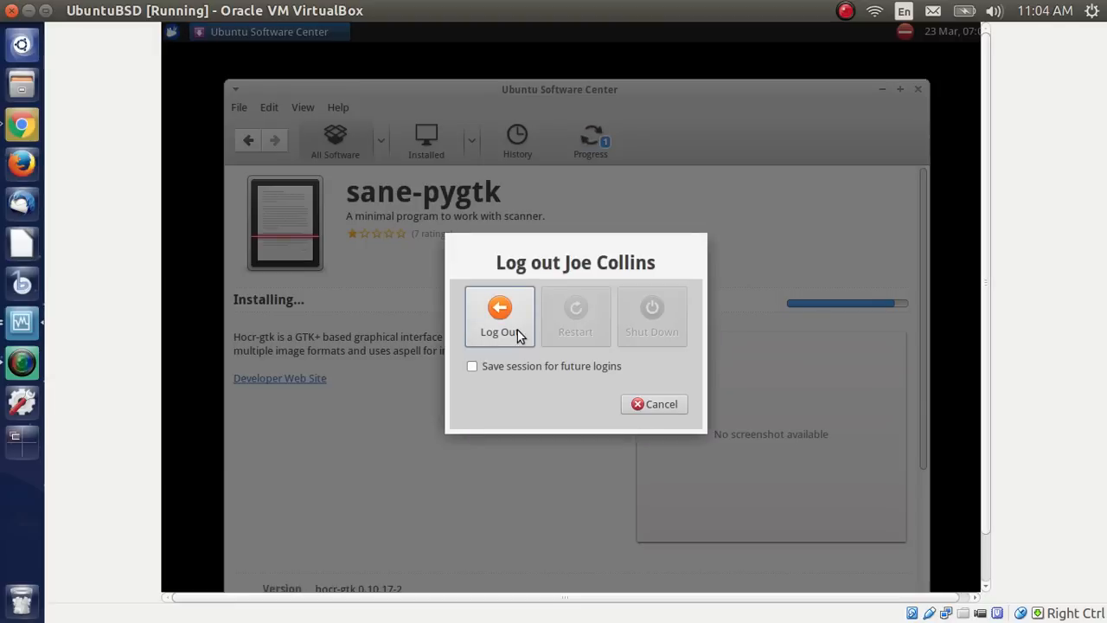
{"action": "mouse_move", "coordinate": [654, 415]}
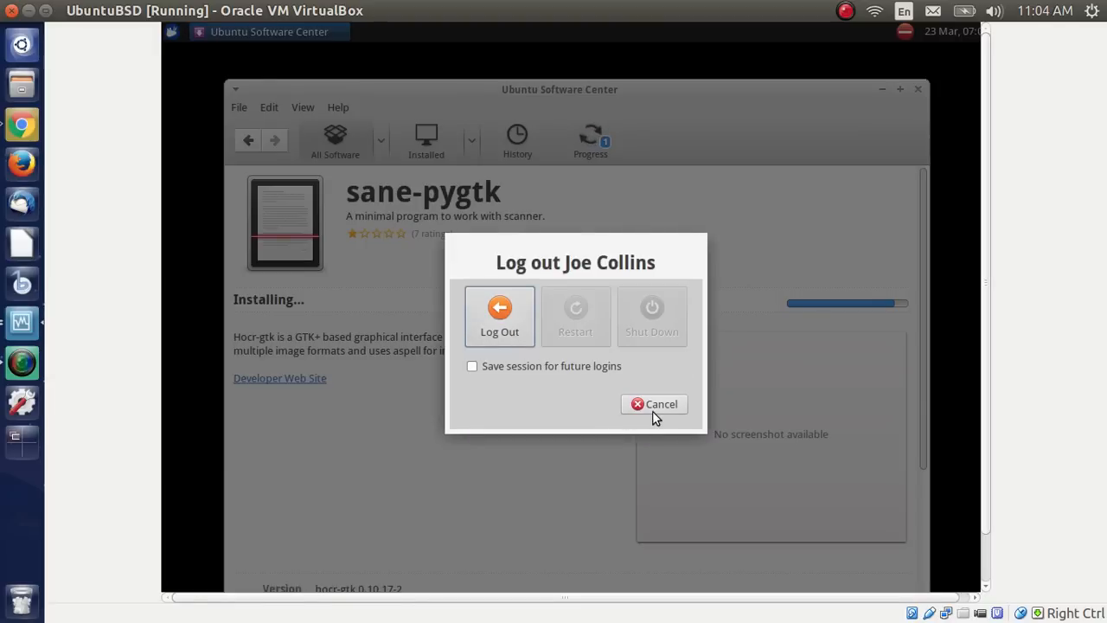
{"action": "left_click", "coordinate": [654, 404]}
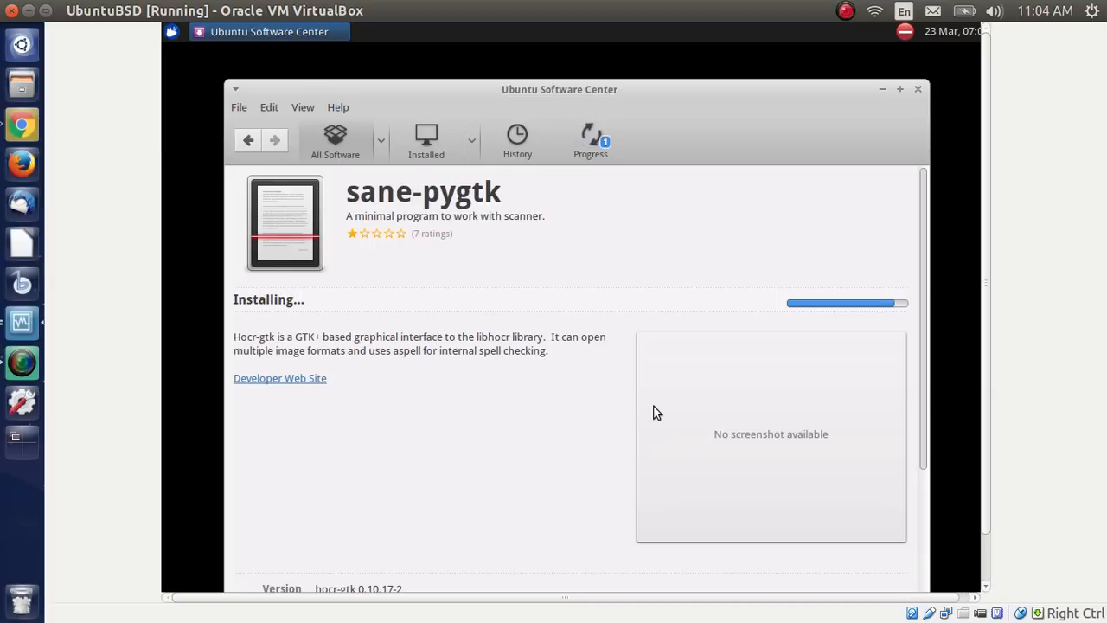
{"action": "mouse_move", "coordinate": [622, 72]}
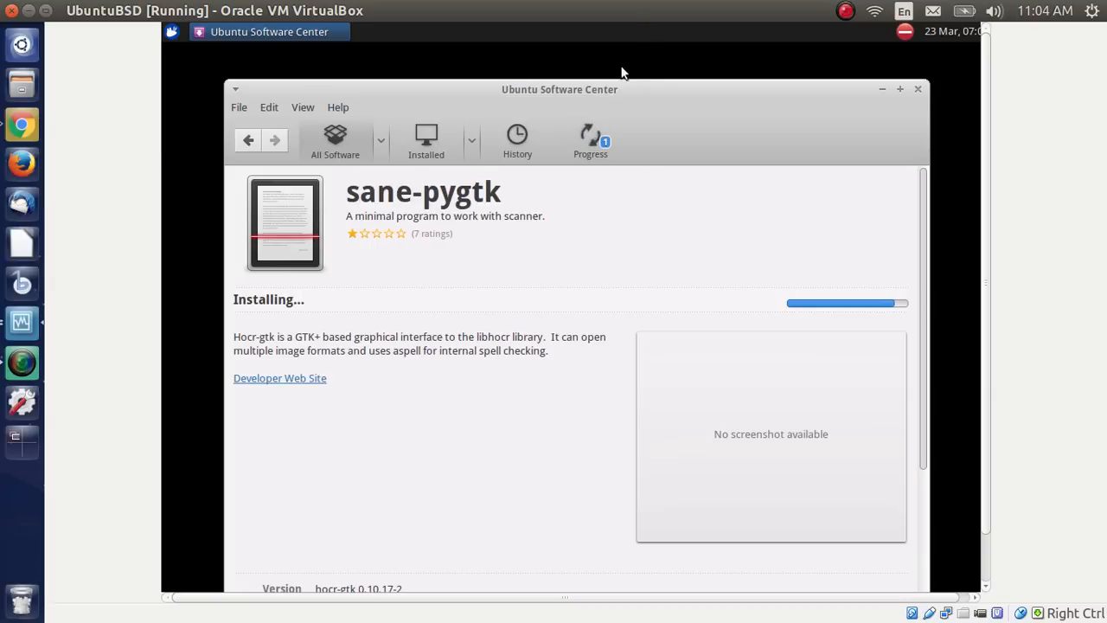
{"action": "mouse_move", "coordinate": [608, 95]}
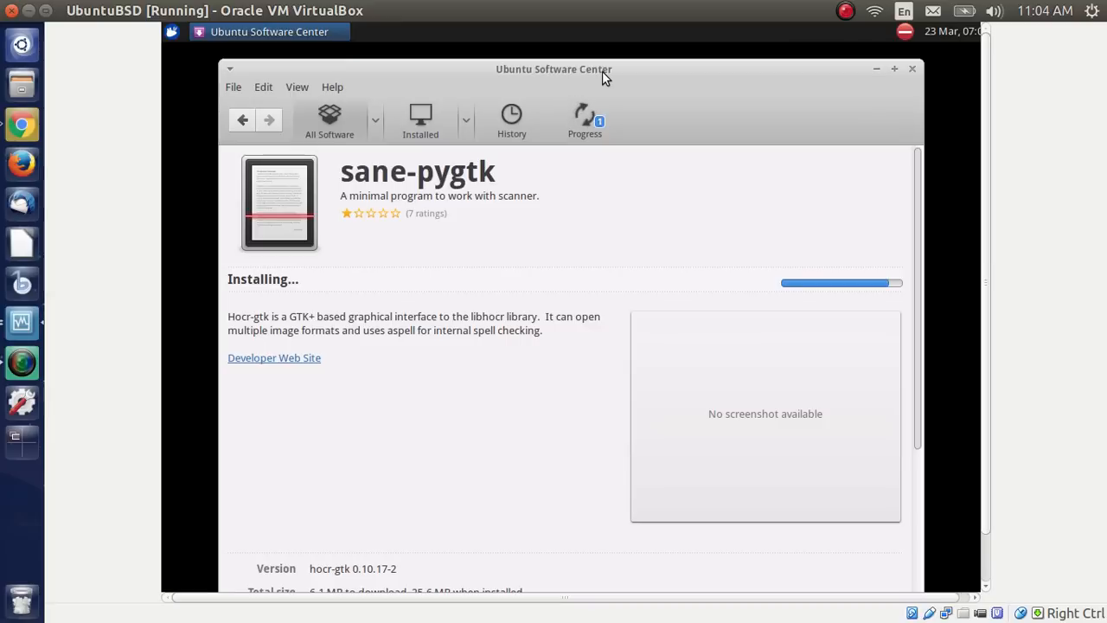
{"action": "mouse_move", "coordinate": [854, 127]}
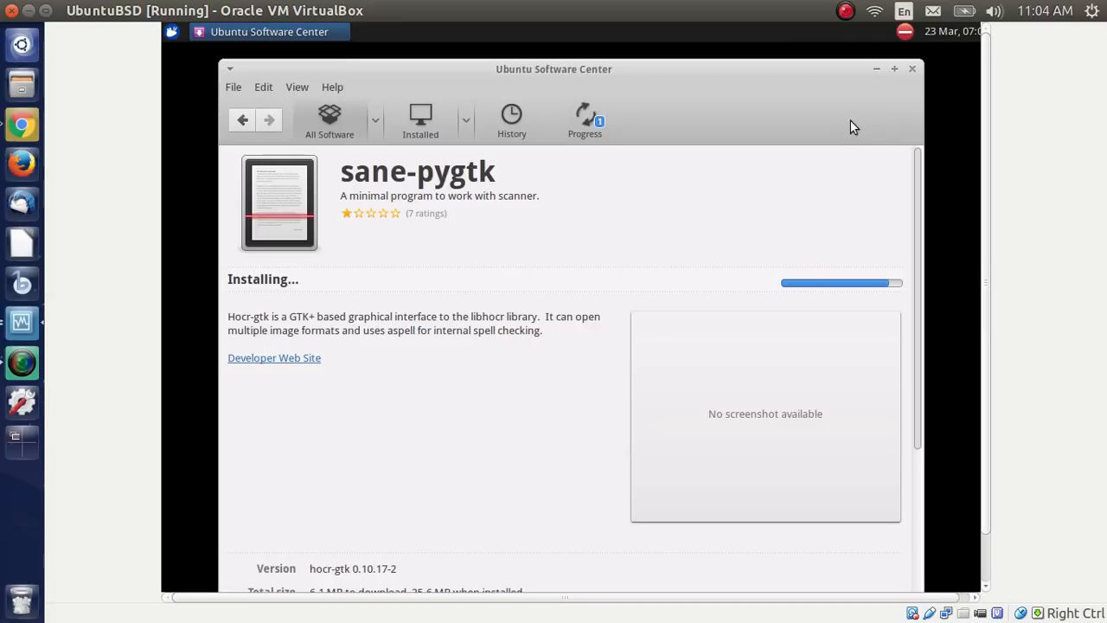
{"action": "mouse_move", "coordinate": [915, 73]}
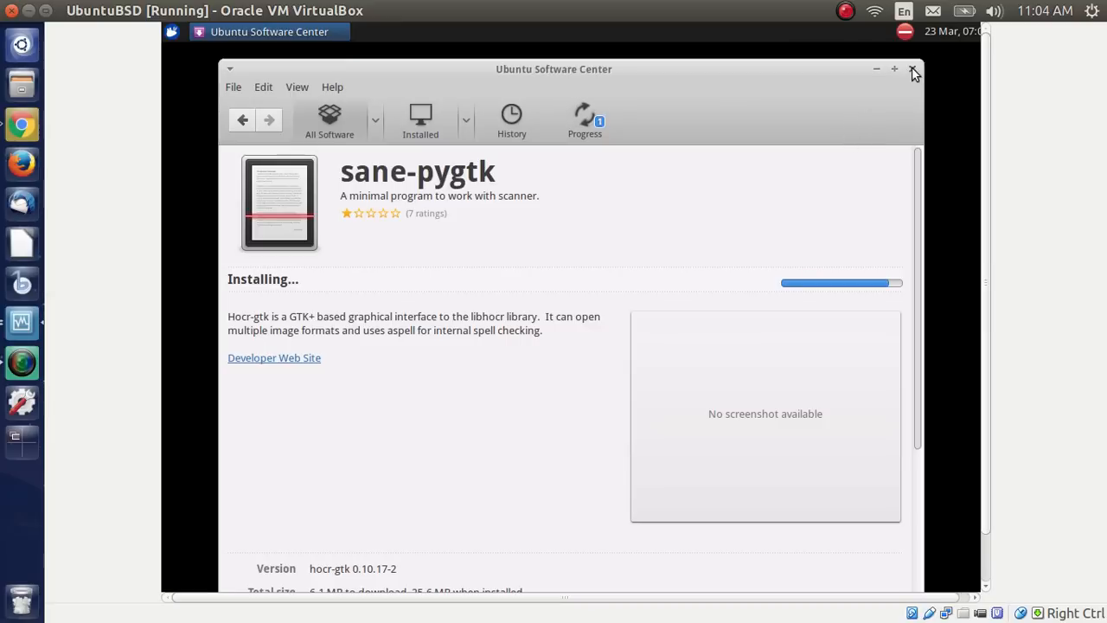
Step: Close Ubuntu Software Center and log out of the UbuntuBSD guest from the Whisker menu
{"action": "left_click", "coordinate": [913, 69]}
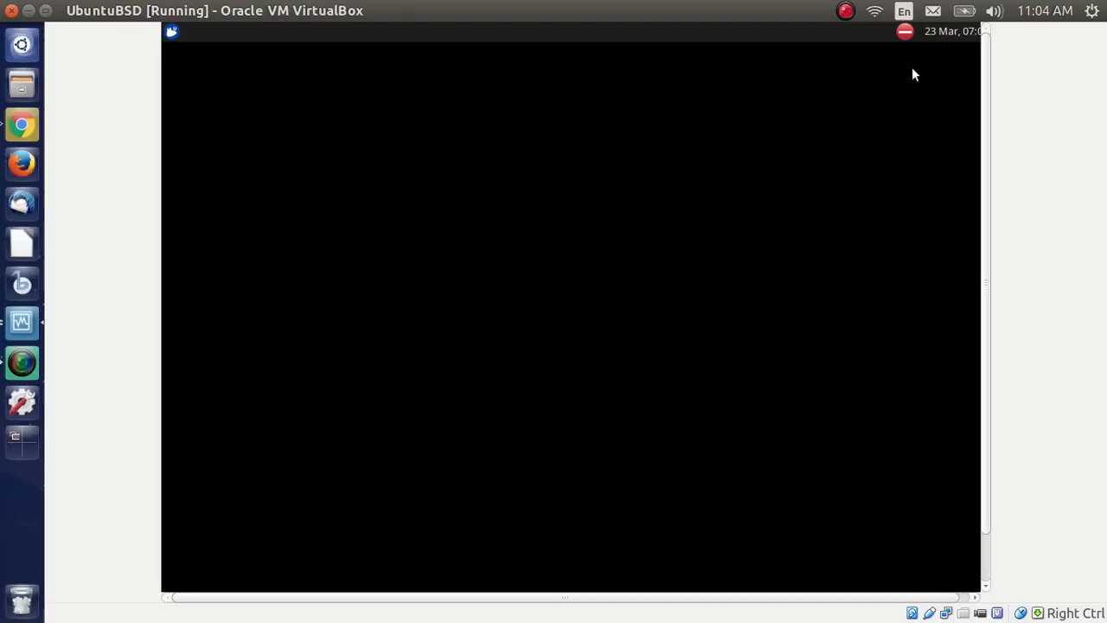
{"action": "mouse_move", "coordinate": [194, 68]}
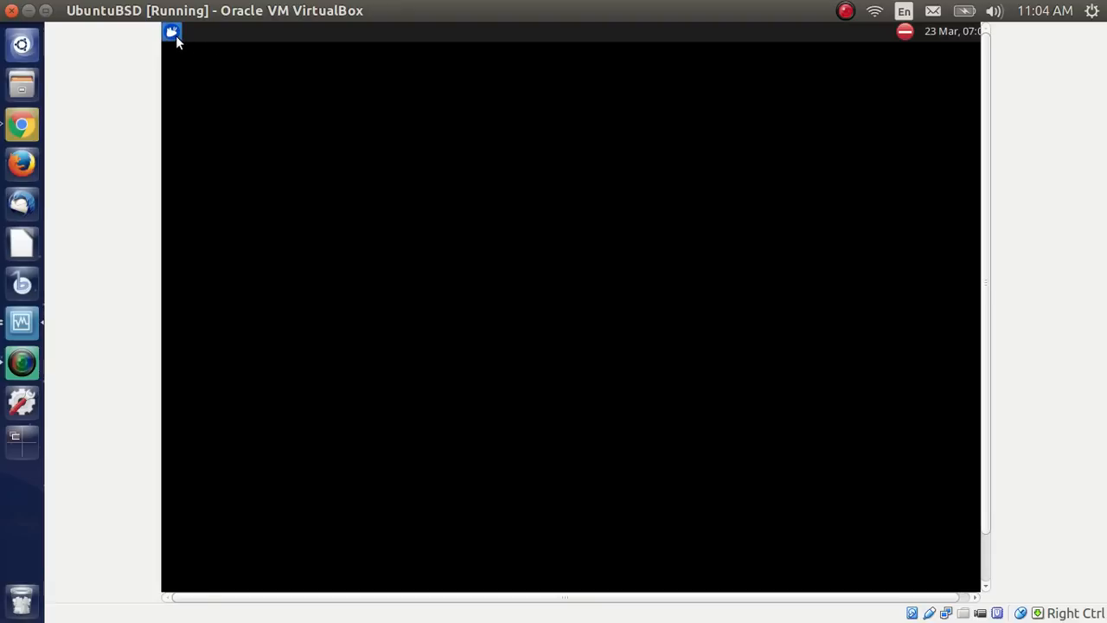
{"action": "left_click", "coordinate": [172, 32]}
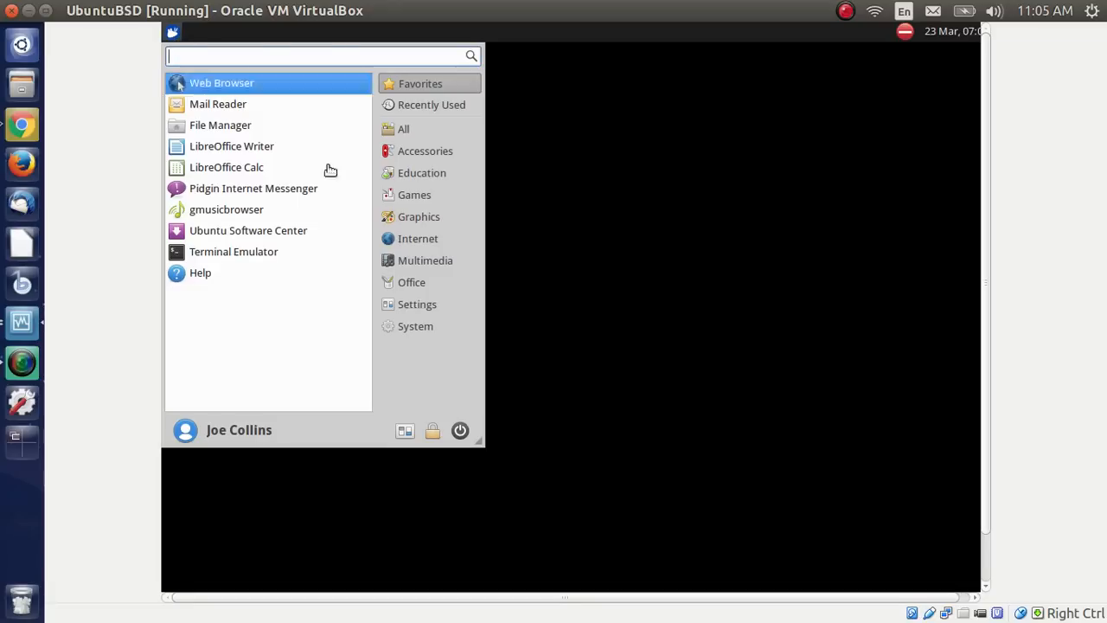
{"action": "mouse_move", "coordinate": [459, 430]}
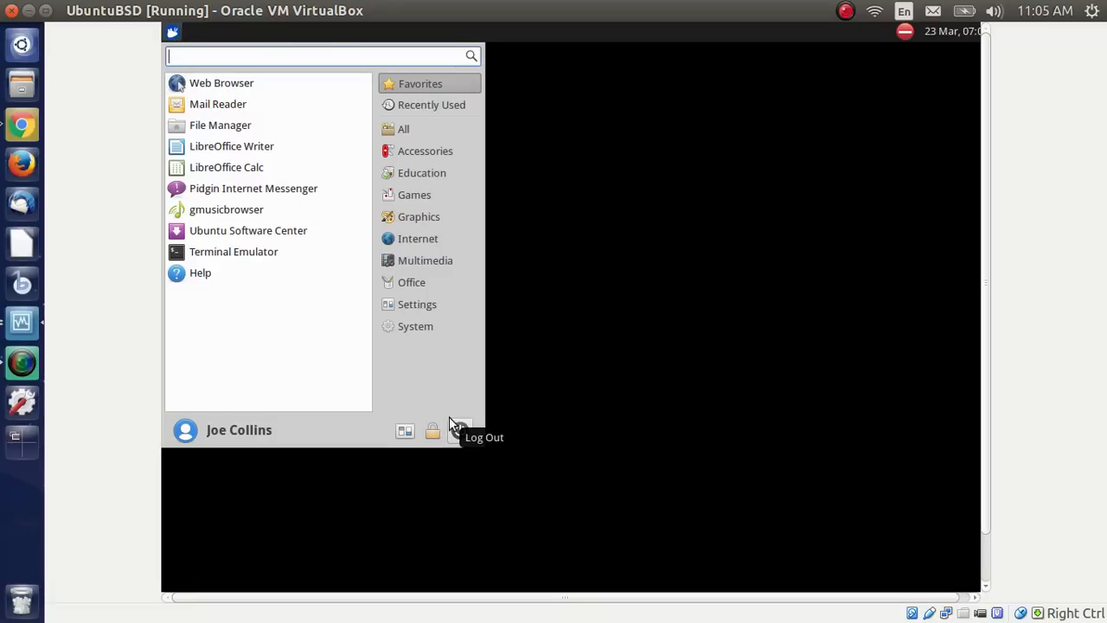
{"action": "left_click", "coordinate": [458, 429]}
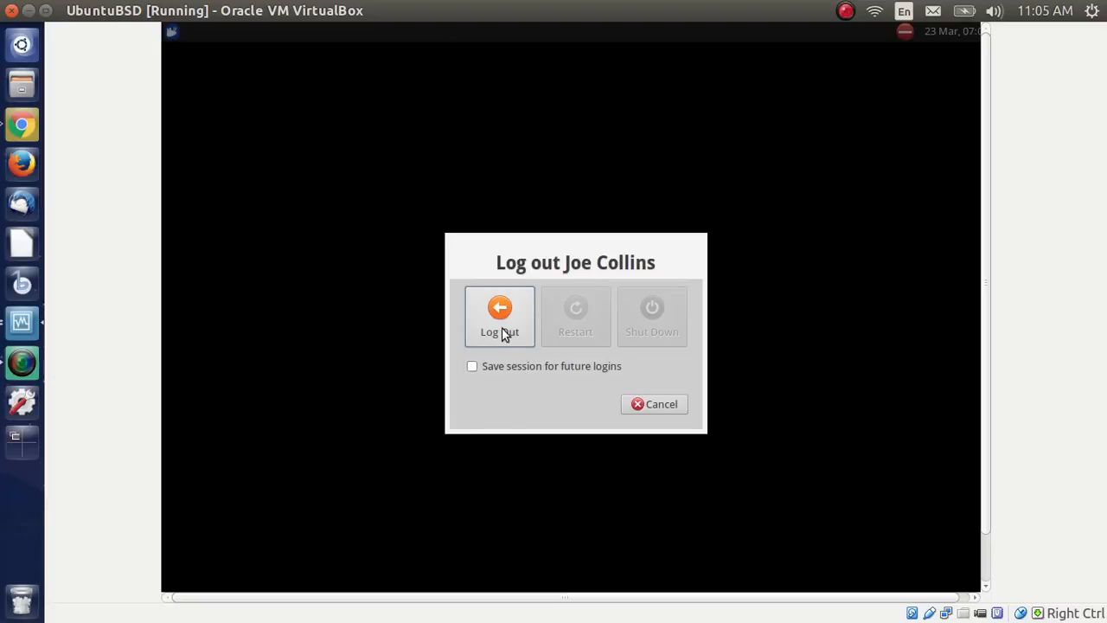
{"action": "left_click", "coordinate": [500, 316]}
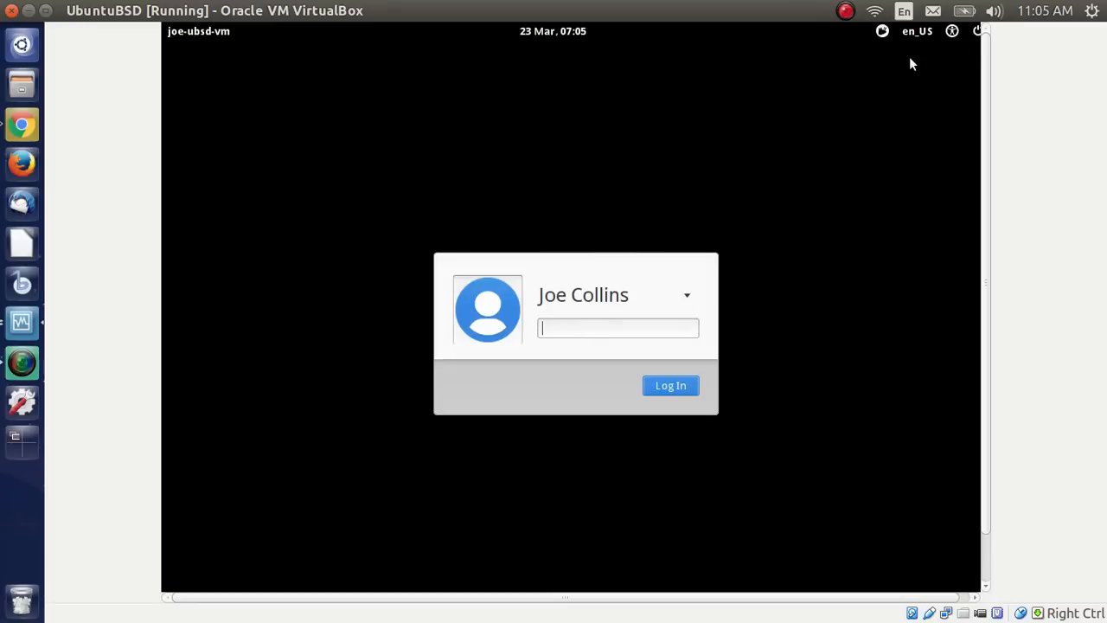
{"action": "mouse_move", "coordinate": [971, 40]}
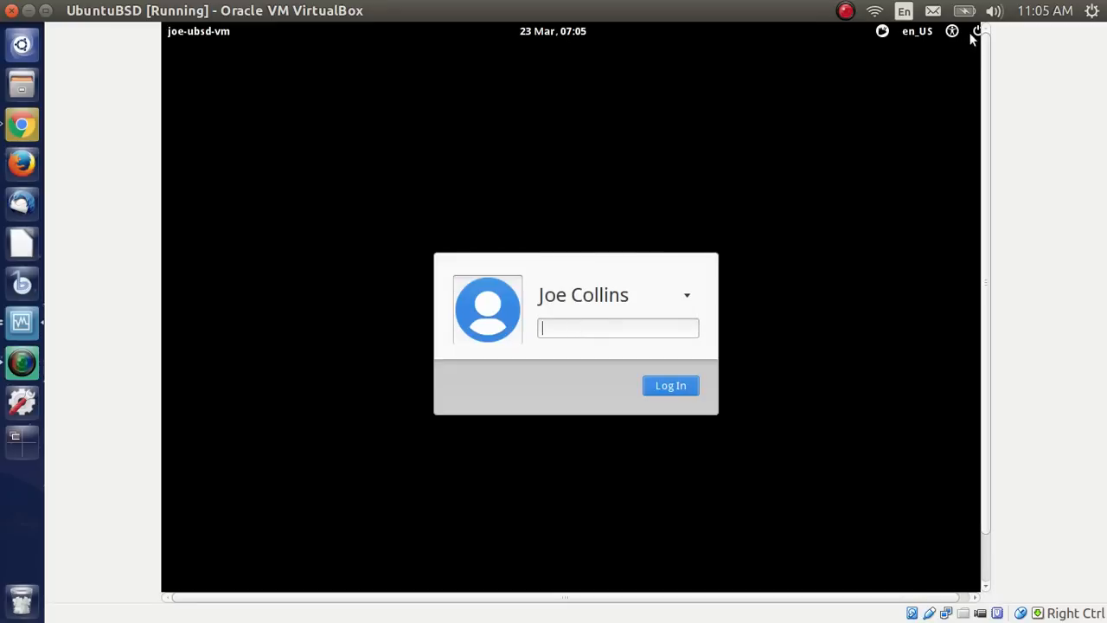
{"action": "left_click", "coordinate": [976, 30]}
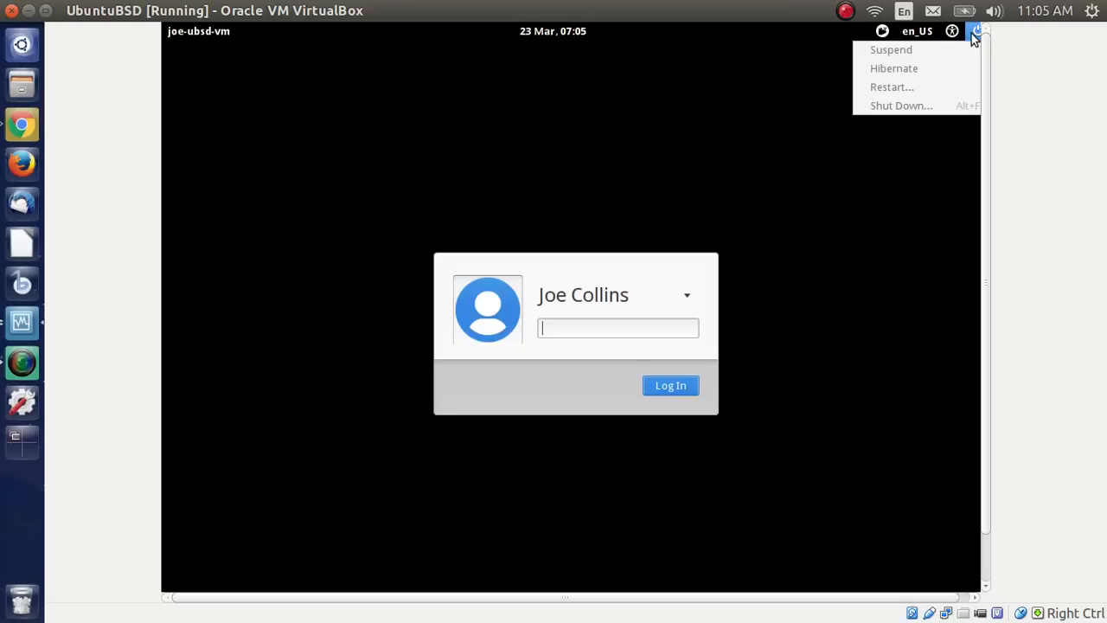
{"action": "mouse_move", "coordinate": [933, 85]}
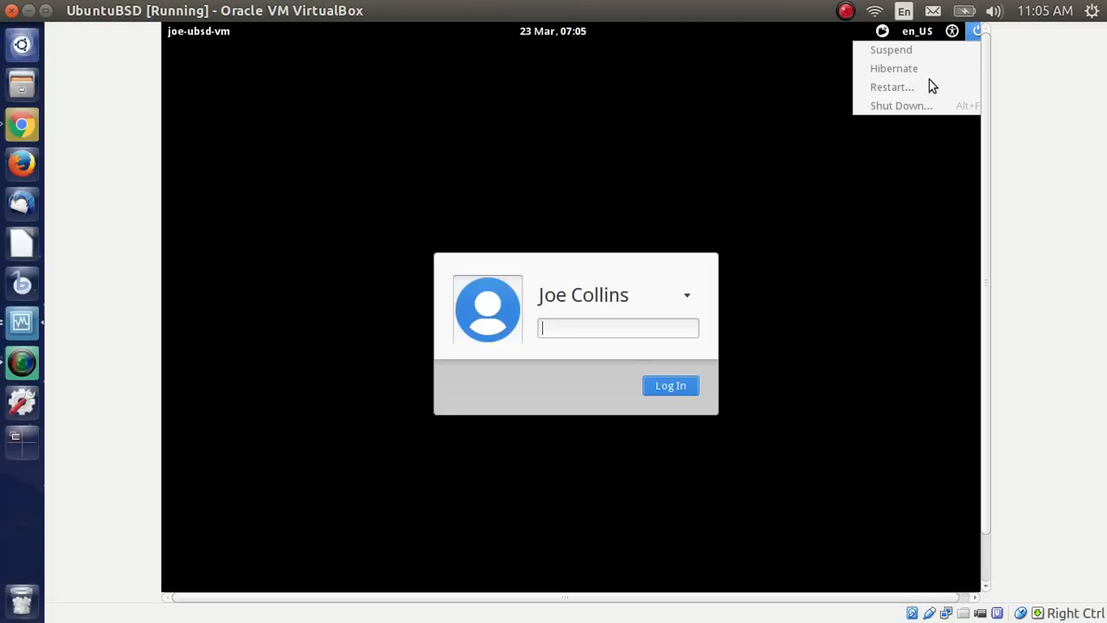
{"action": "mouse_move", "coordinate": [929, 50]}
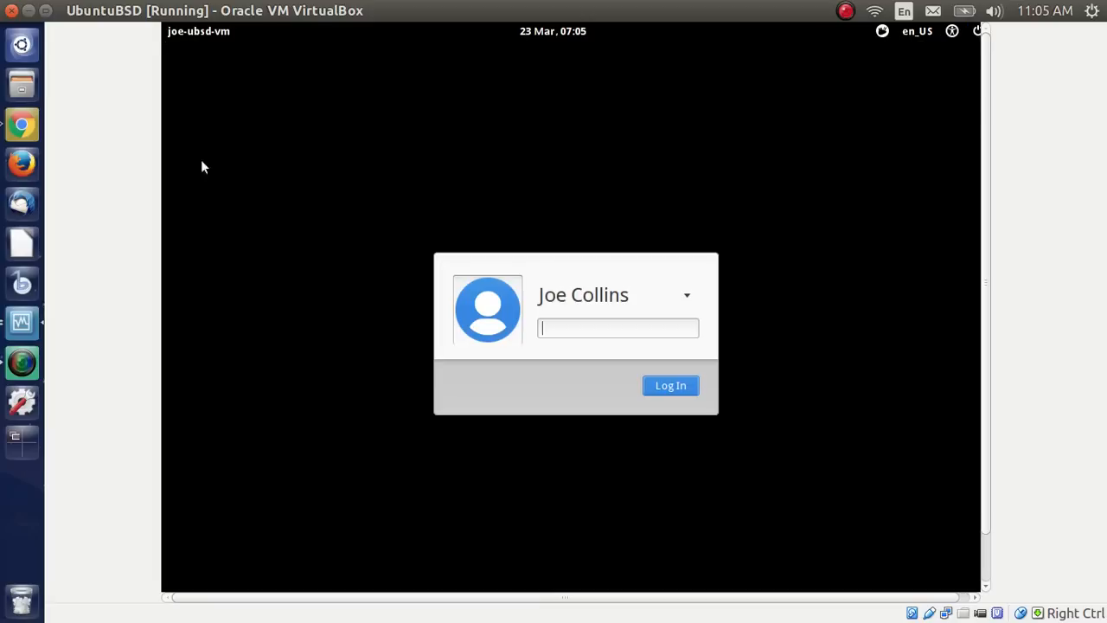
{"action": "mouse_move", "coordinate": [183, 43]}
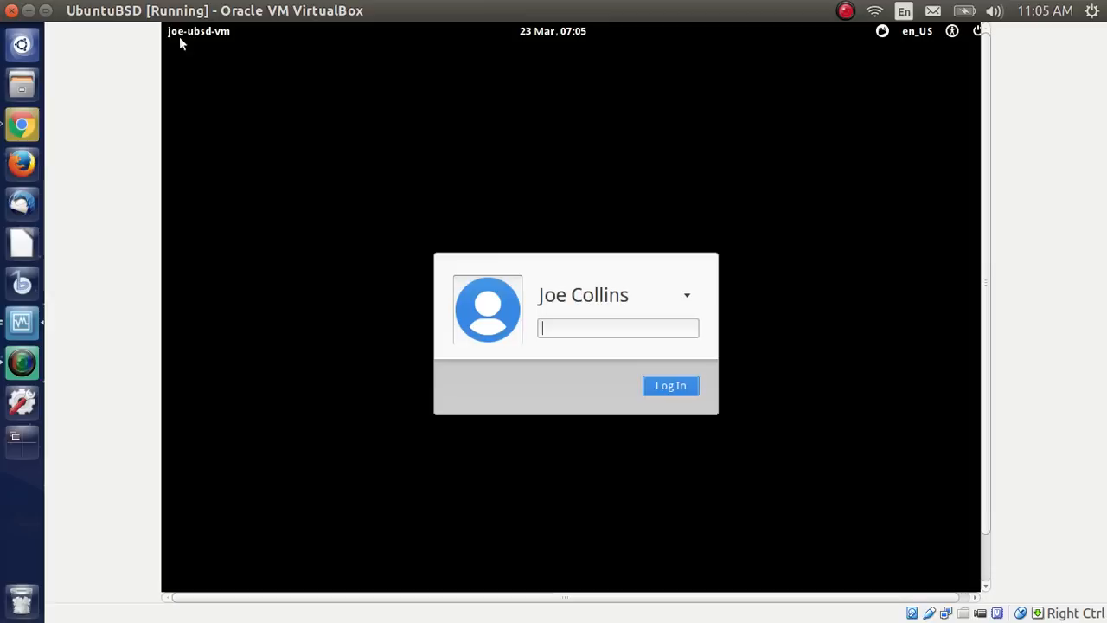
{"action": "mouse_move", "coordinate": [165, 29]}
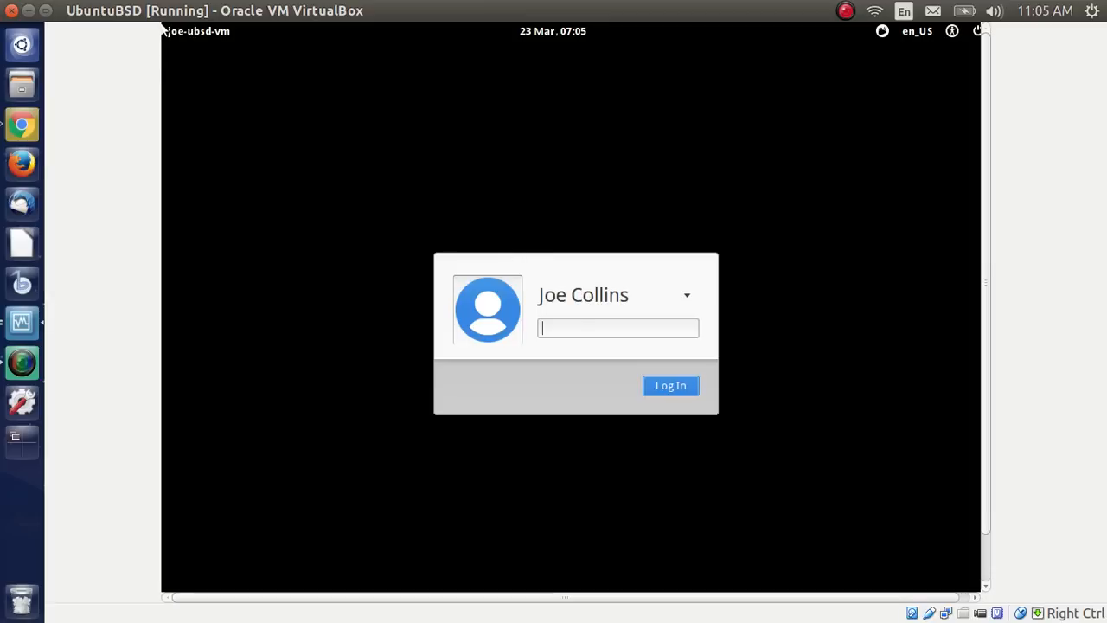
{"action": "mouse_move", "coordinate": [716, 440]}
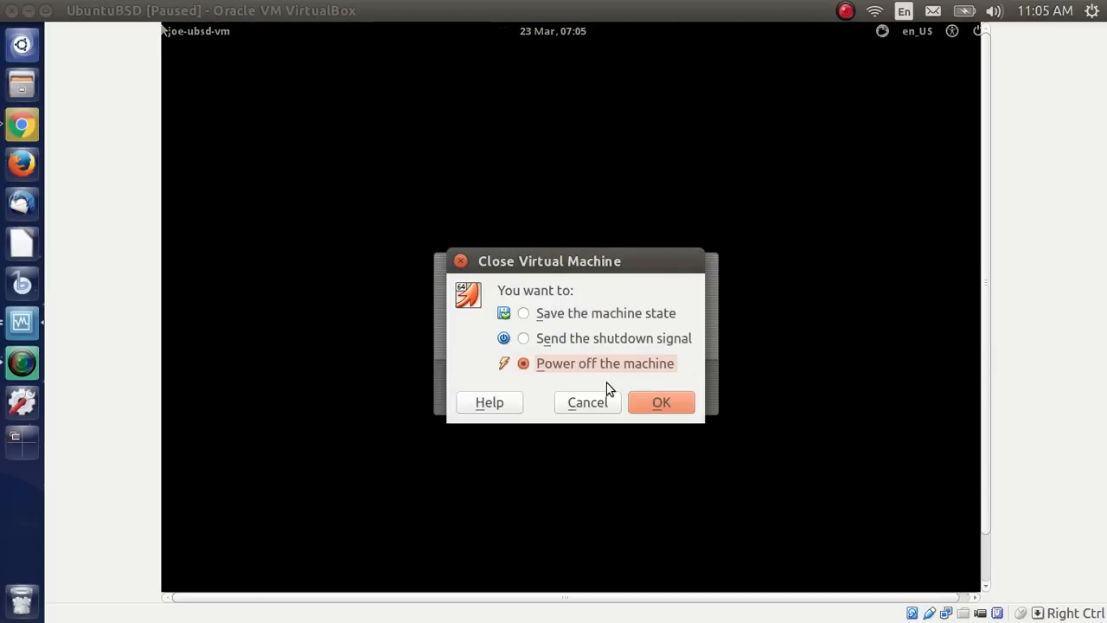
Step: Confirm 'Power off the machine' in the Close Virtual Machine dialog
{"action": "left_click", "coordinate": [660, 402]}
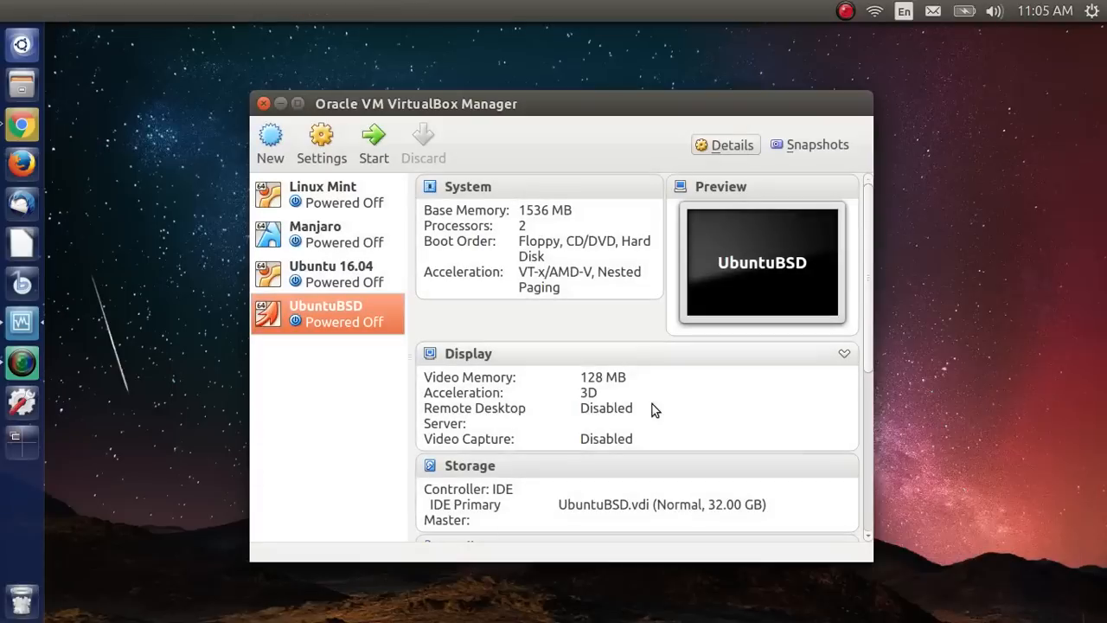